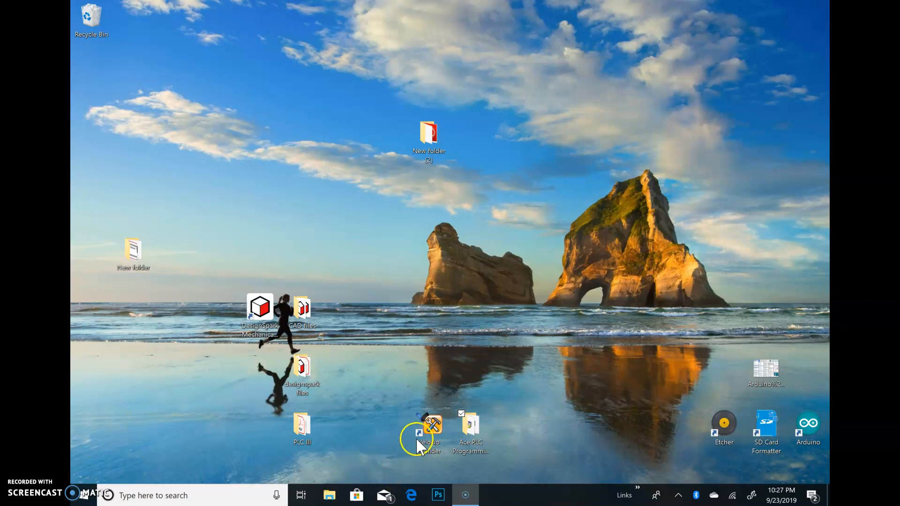
mouse_move(433, 462)
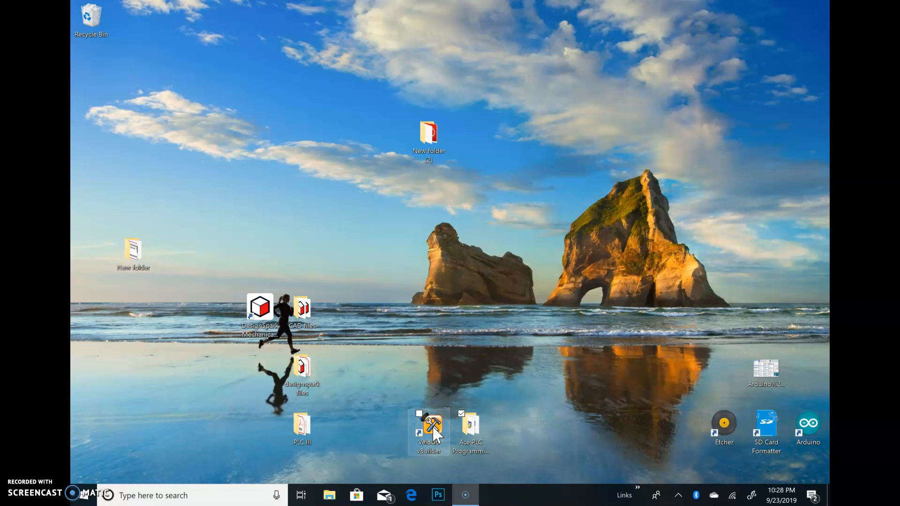
Launch vBuilder and start a new Ladder Logic project named Start_Stop_Mem
left_click(428, 427)
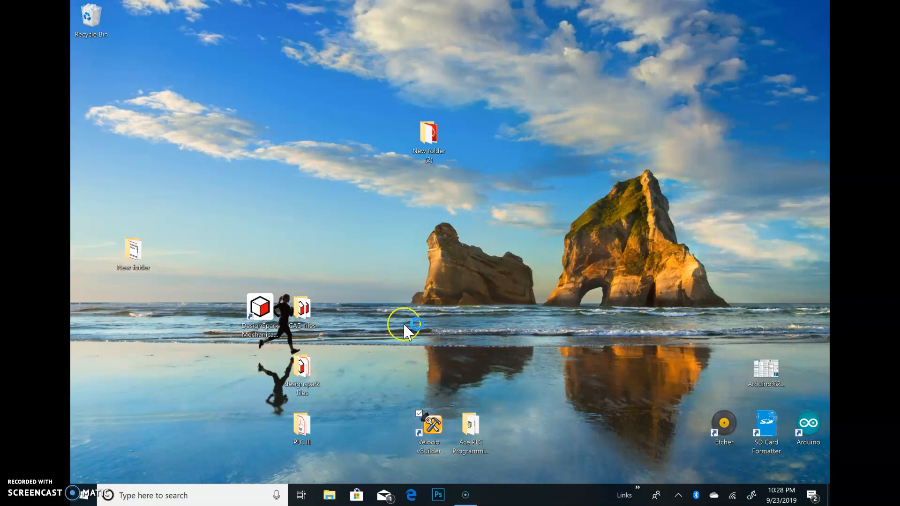
mouse_move(504, 266)
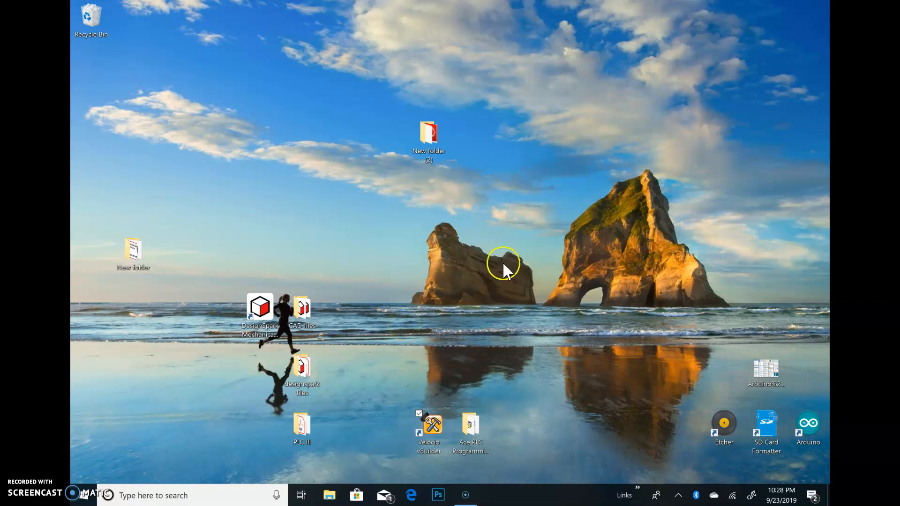
mouse_move(134, 478)
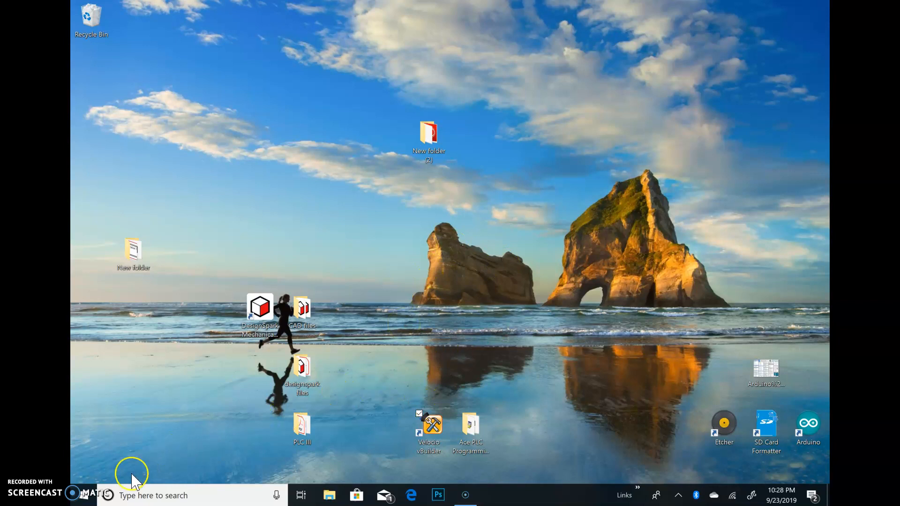
double_click(428, 425)
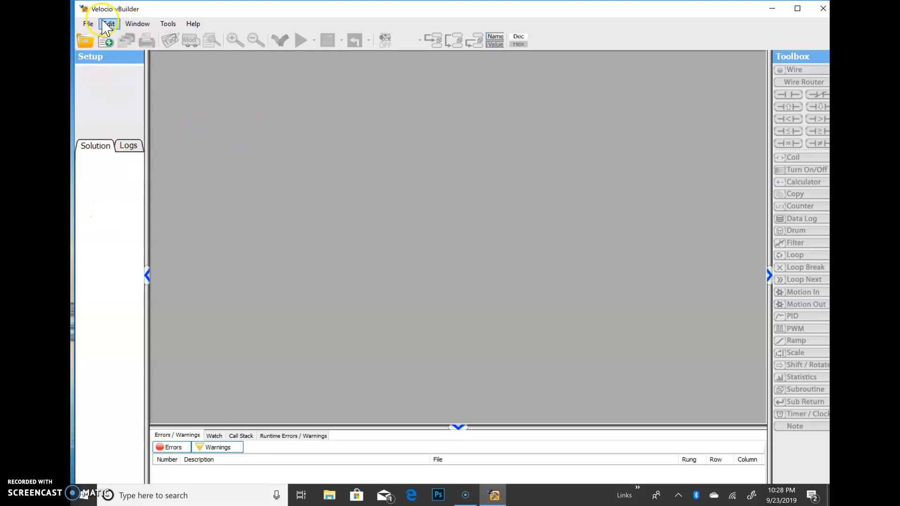
left_click(88, 23)
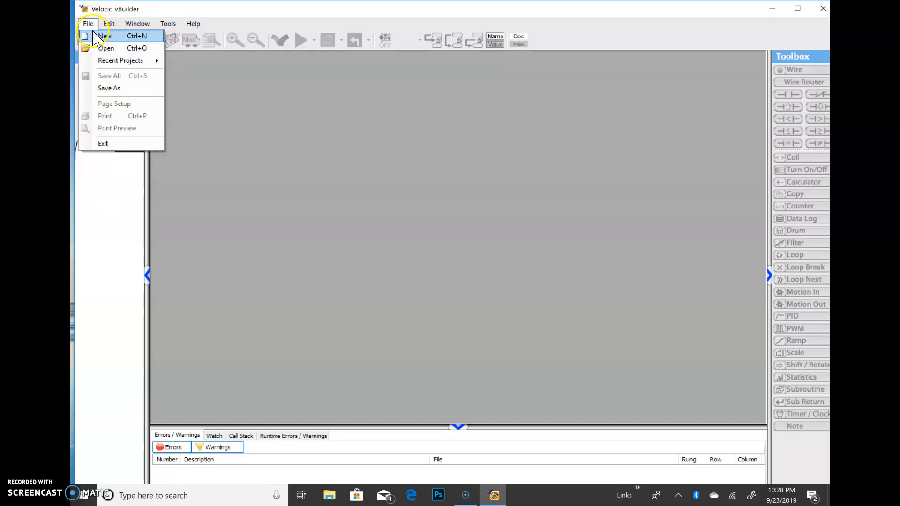
left_click(103, 35)
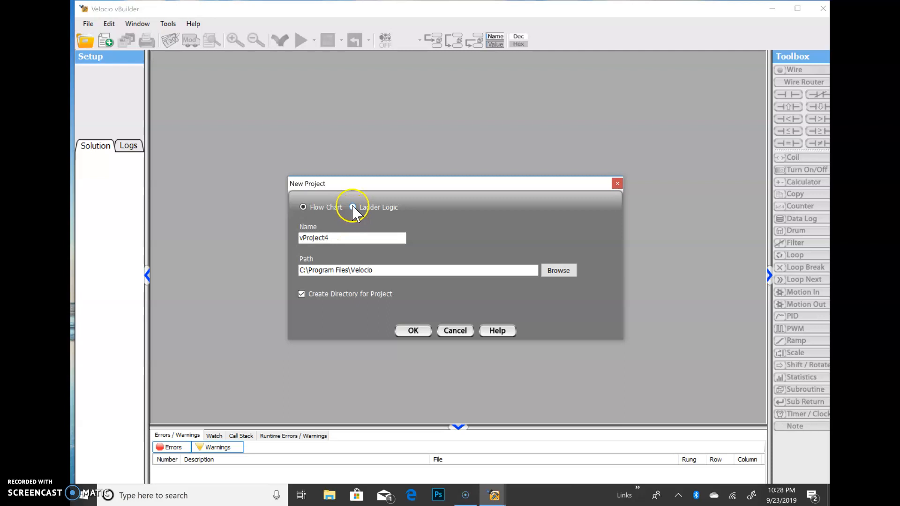
left_click(353, 208)
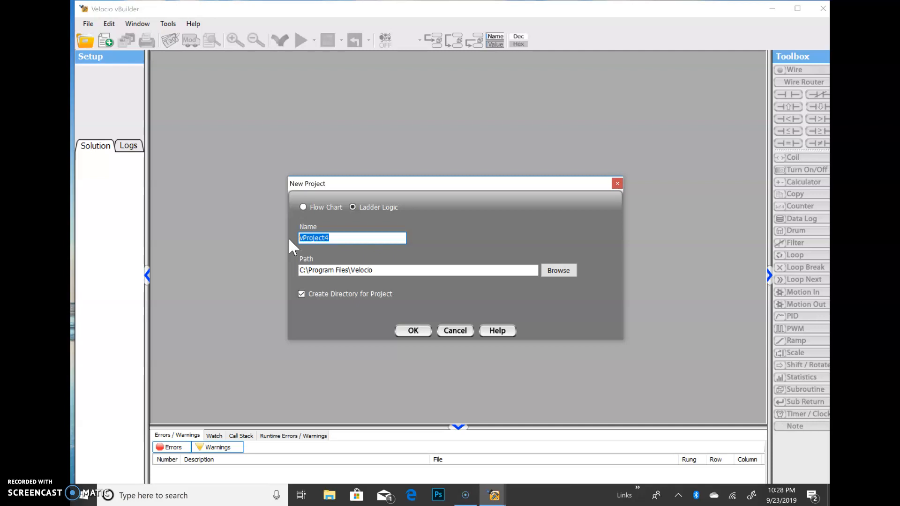
type("Start_Stop")
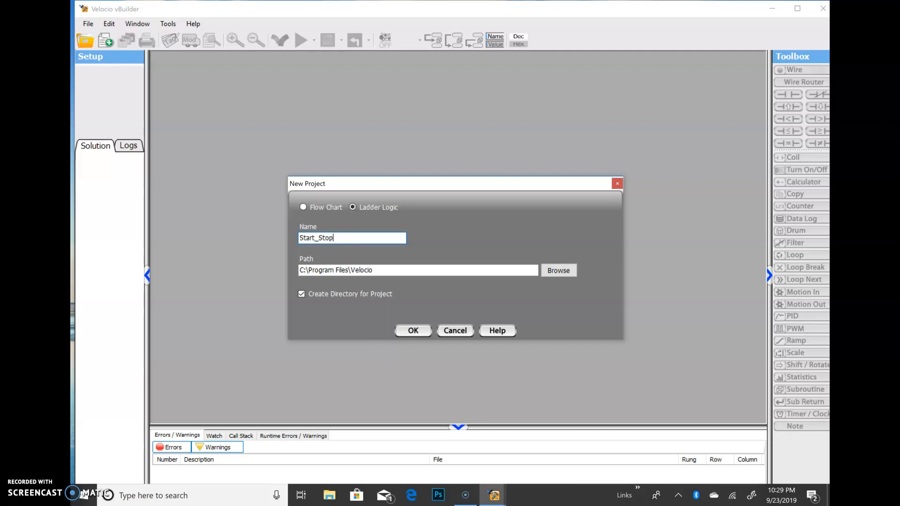
type("_Mem")
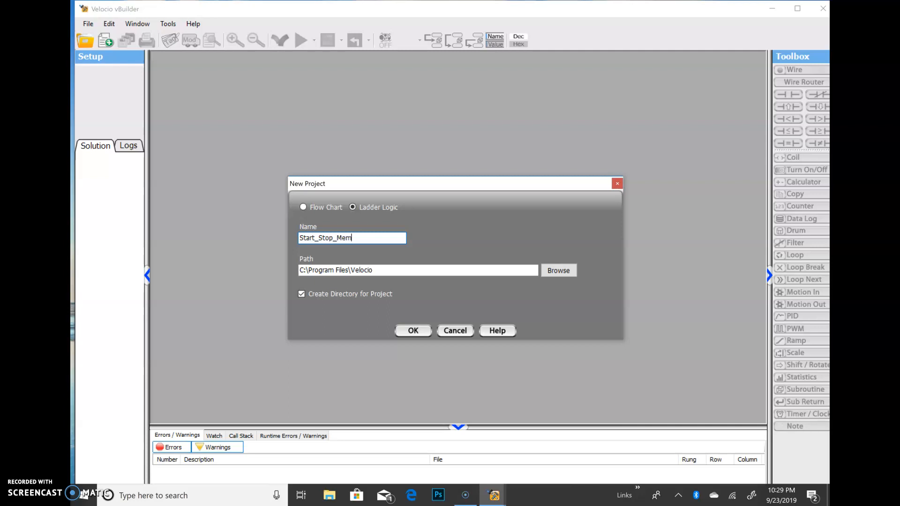
mouse_move(489, 315)
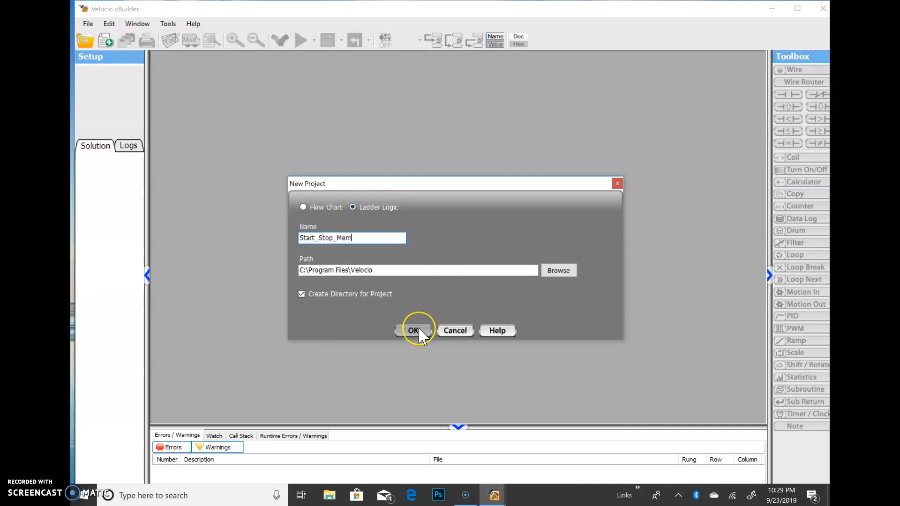
Create the project as Start_Stop_Mem1, dismiss the notice, and maximize the ladder and app windows
left_click(413, 330)
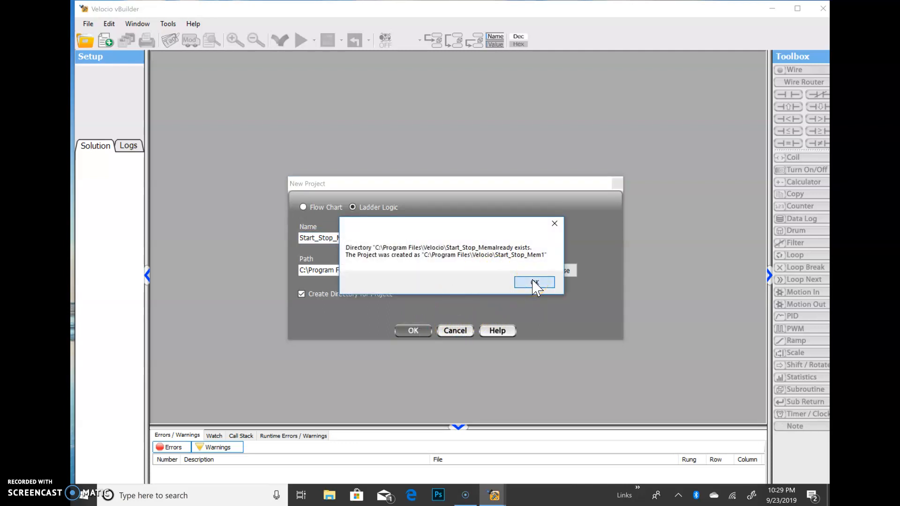
left_click(533, 284)
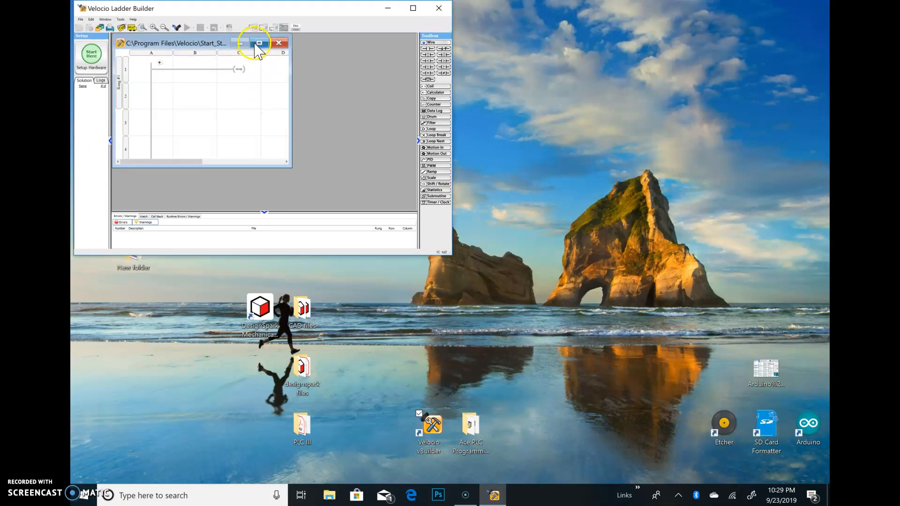
left_click(259, 43)
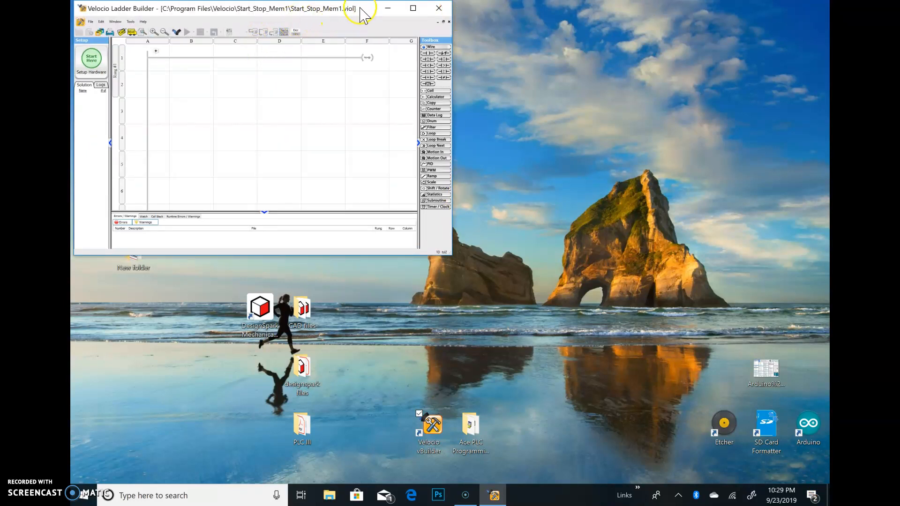
left_click_drag(221, 8, 402, 122)
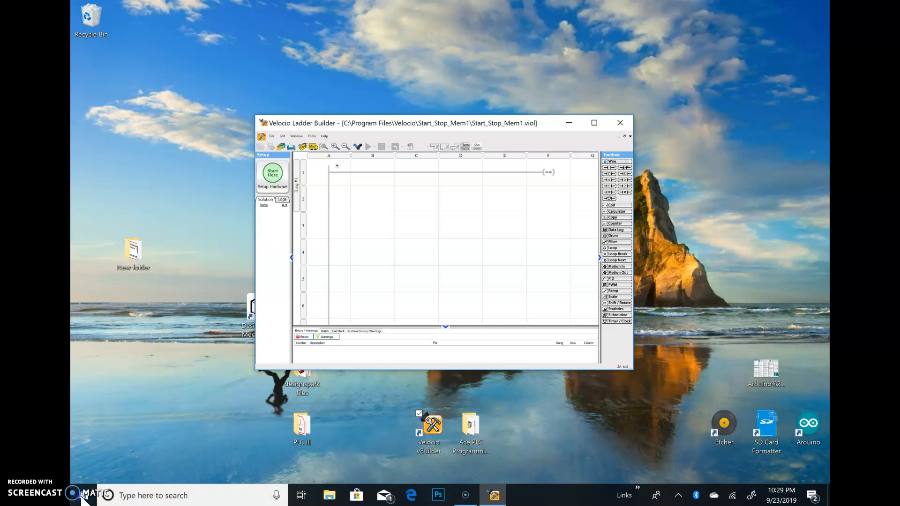
left_click(594, 123)
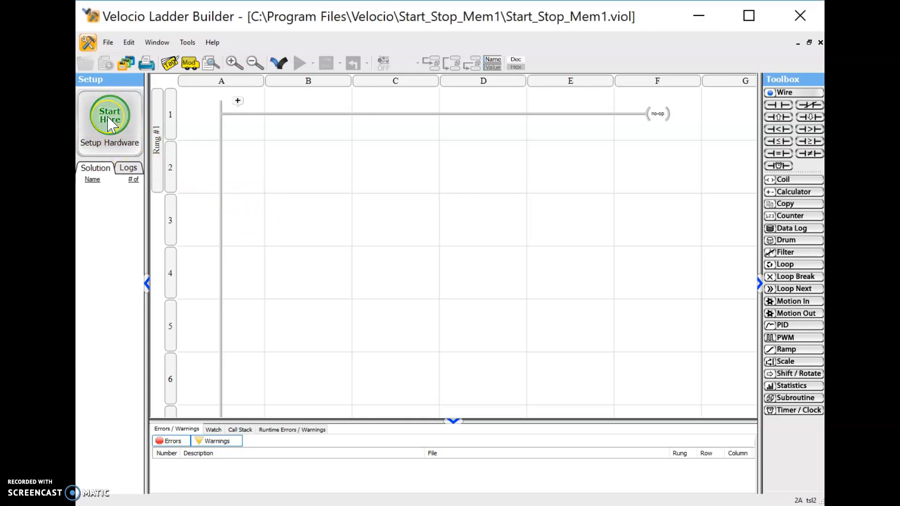
Open hardware setup in Manual Setup mode to list the Ace and Branch CPUs
left_click(110, 114)
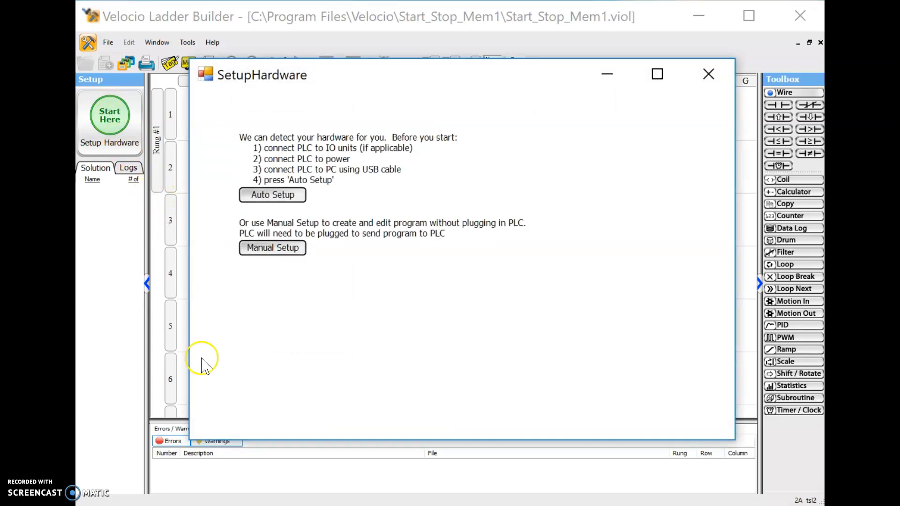
mouse_move(314, 430)
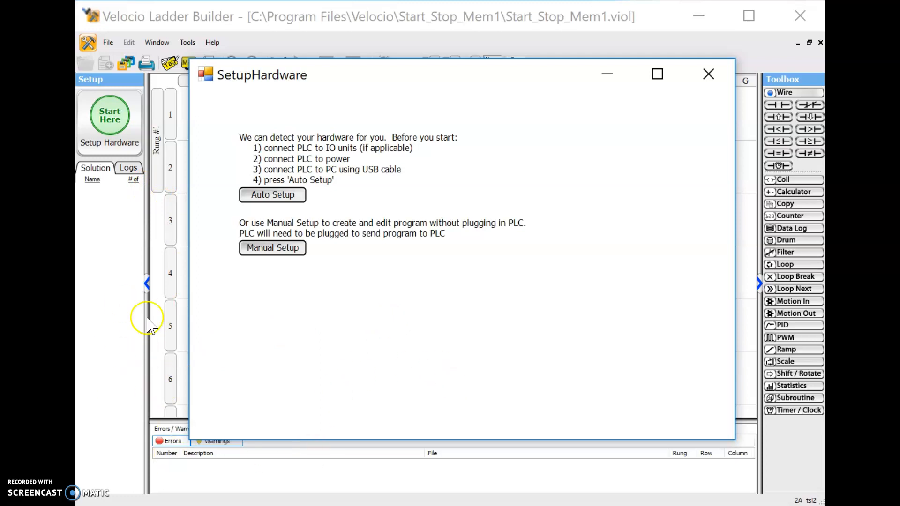
mouse_move(330, 273)
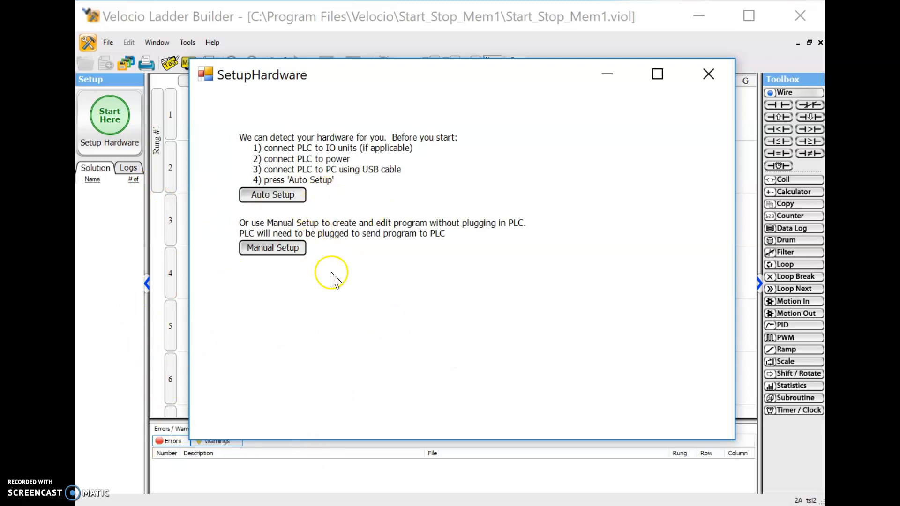
mouse_move(335, 281)
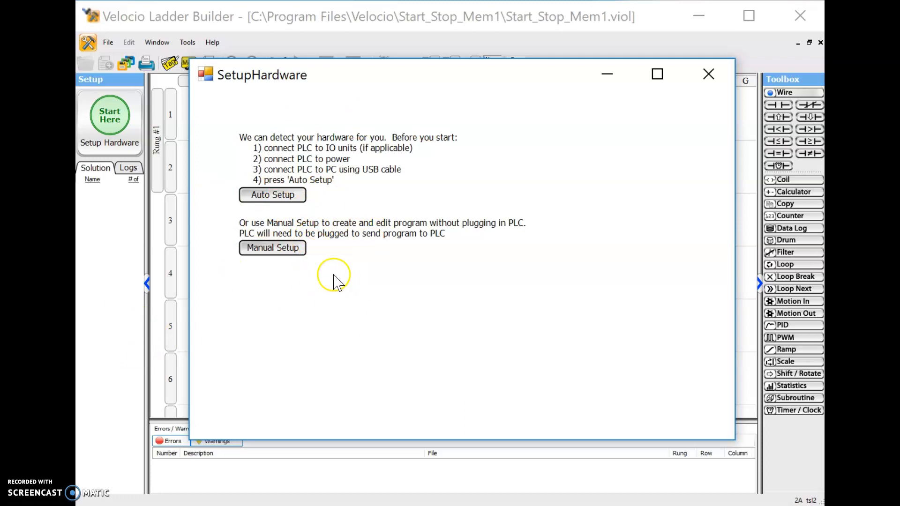
mouse_move(298, 261)
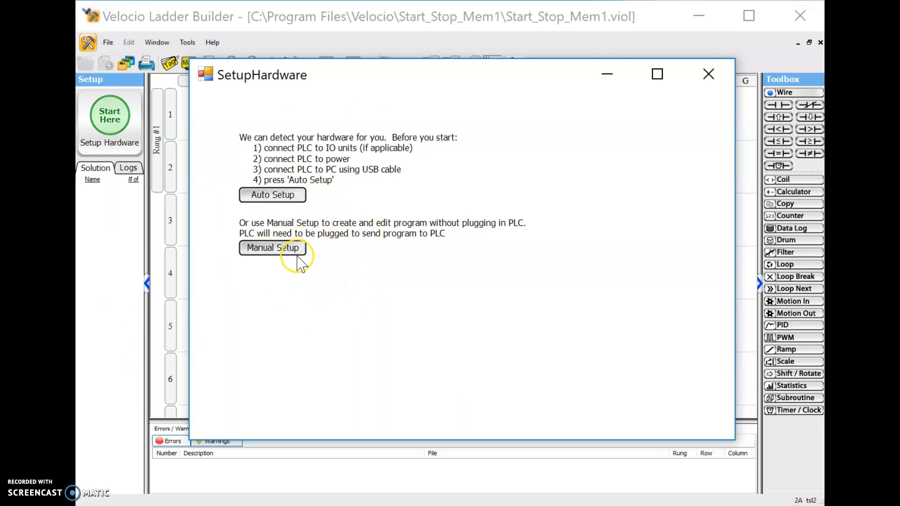
mouse_move(326, 211)
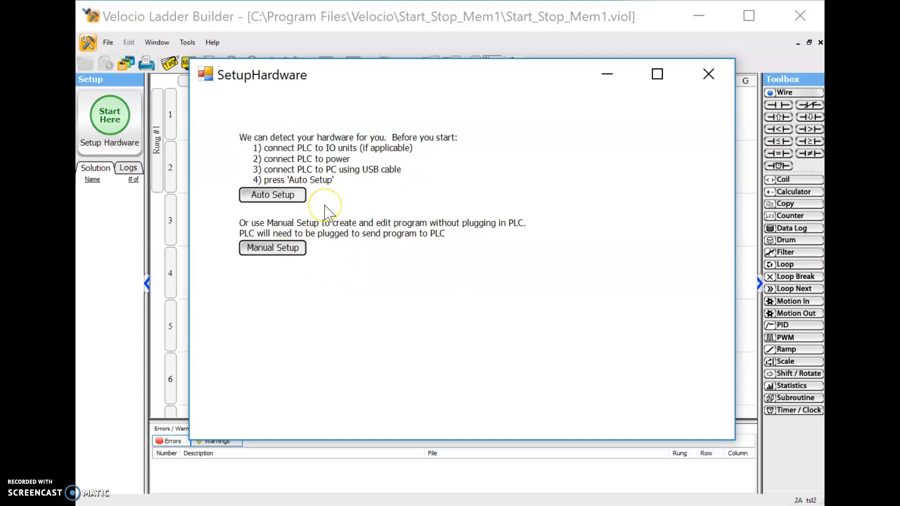
mouse_move(326, 209)
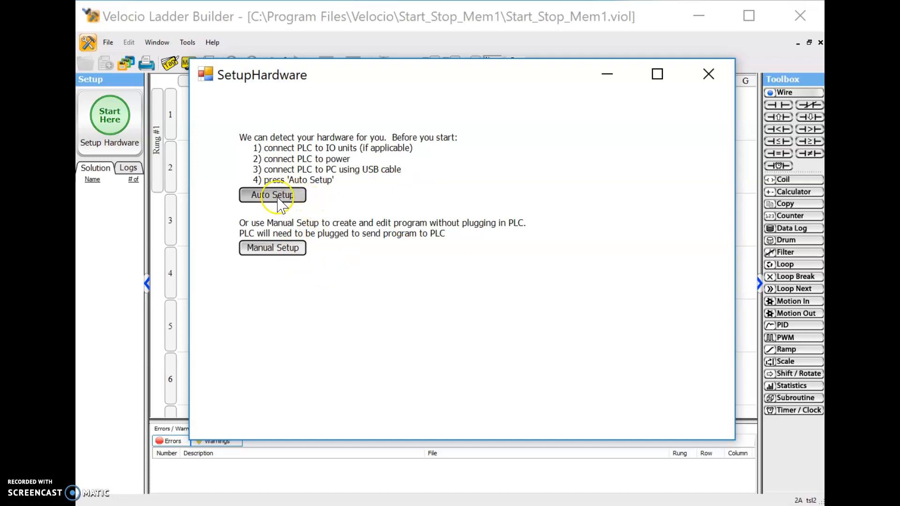
mouse_move(343, 202)
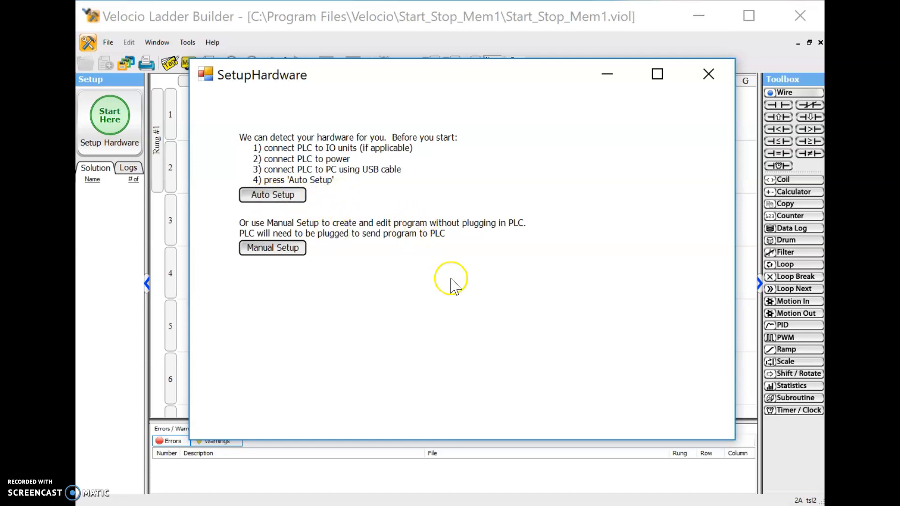
mouse_move(266, 312)
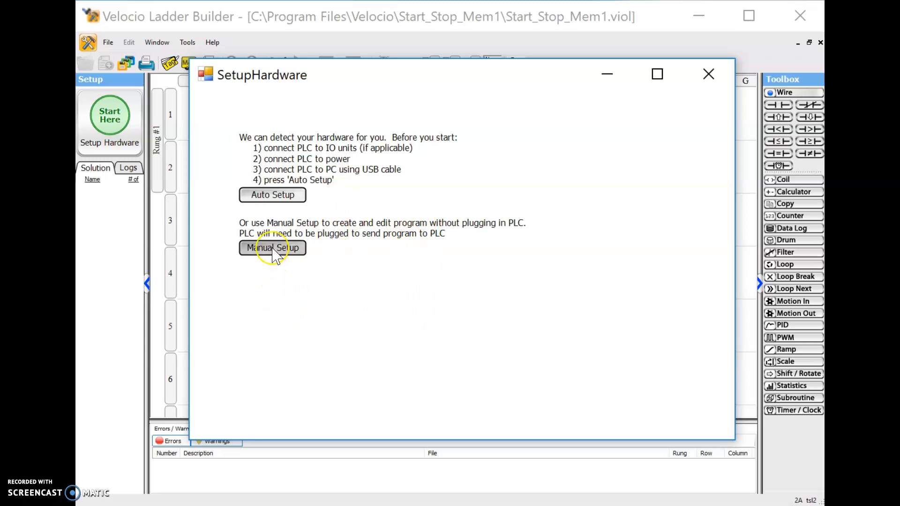
left_click(272, 248)
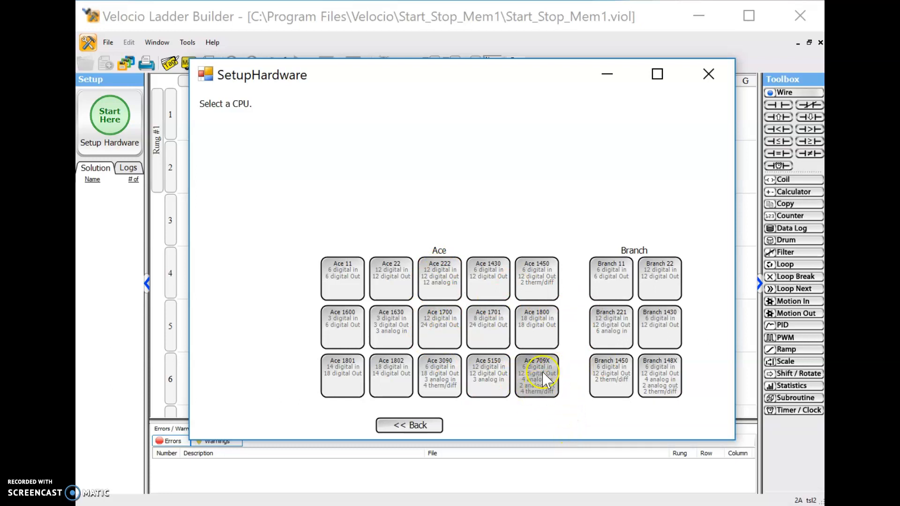
Choose the Ace 222 CPU and complete the hardware setup wizard
left_click(440, 278)
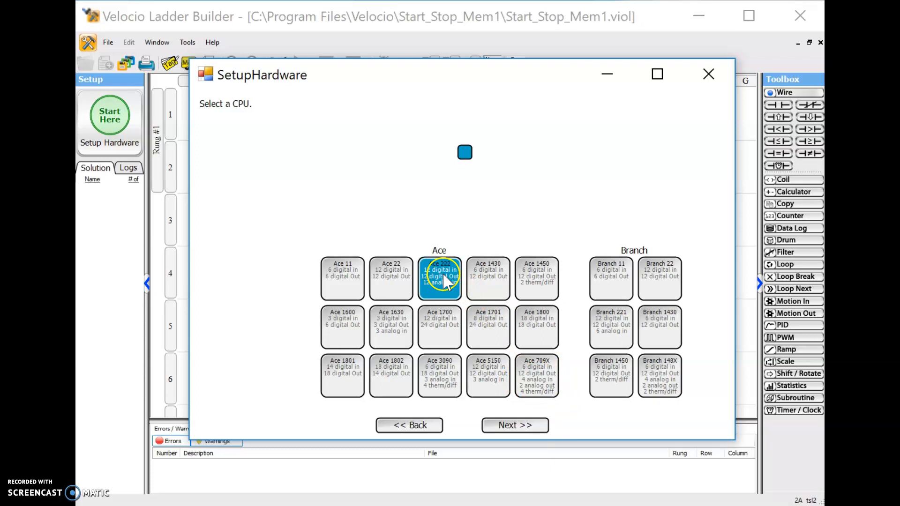
left_click(514, 425)
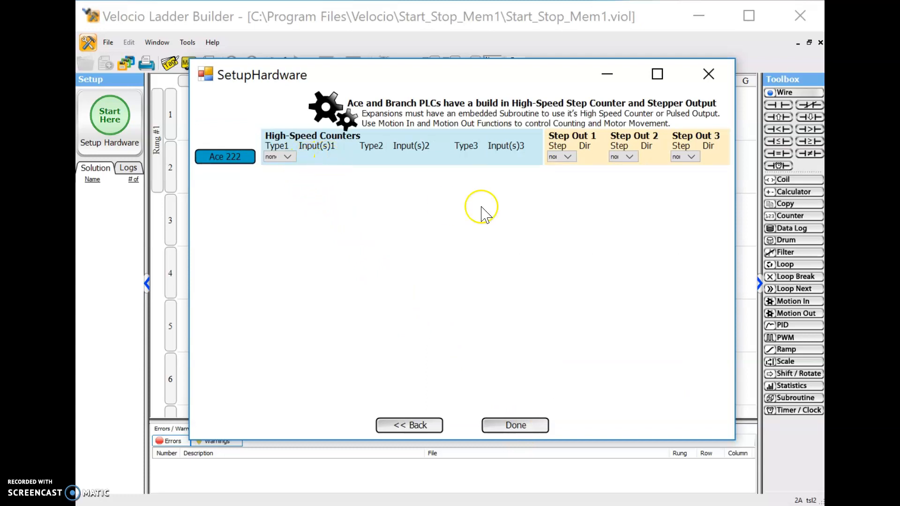
mouse_move(571, 221)
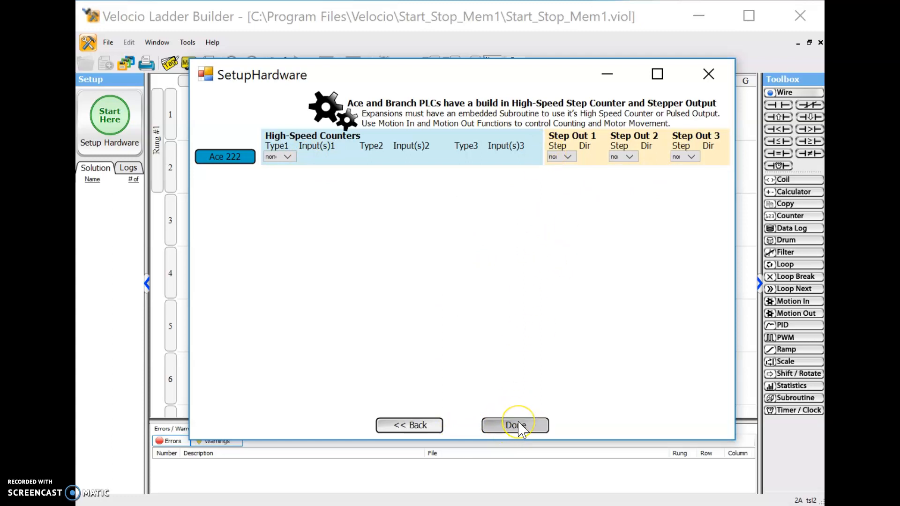
left_click(515, 426)
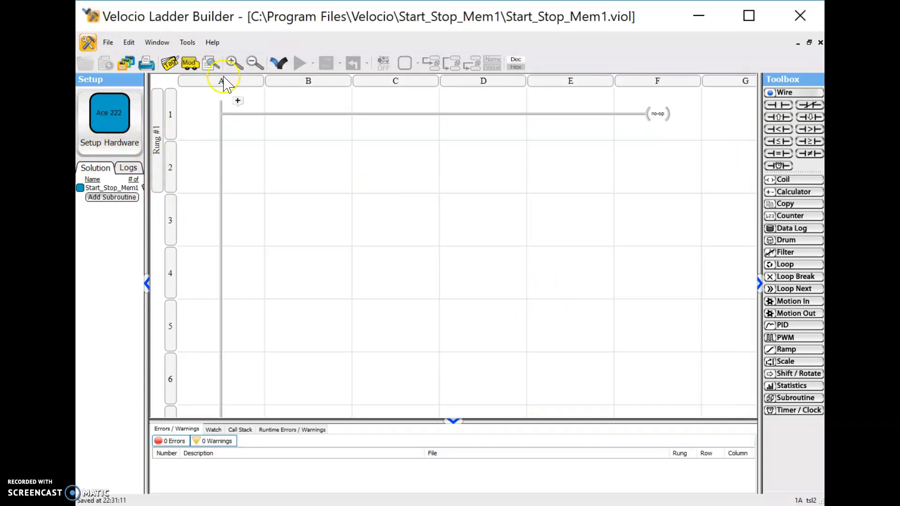
mouse_move(391, 339)
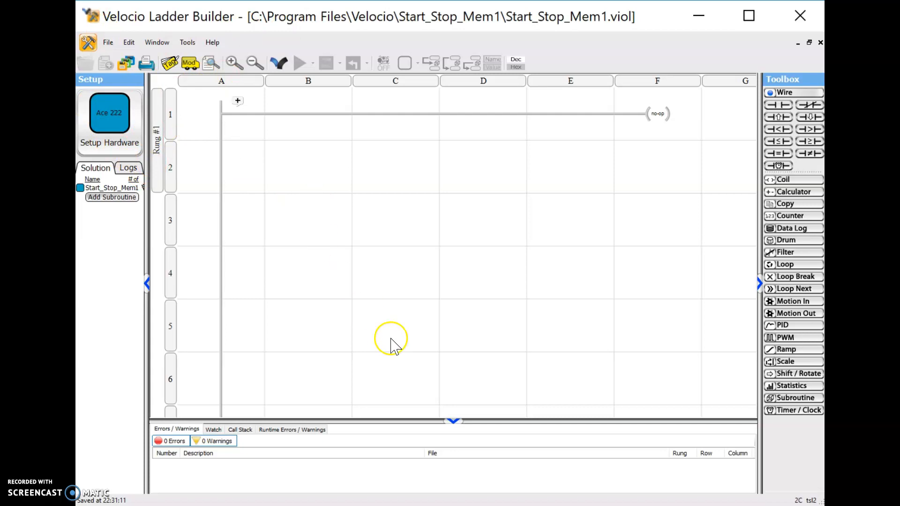
mouse_move(597, 215)
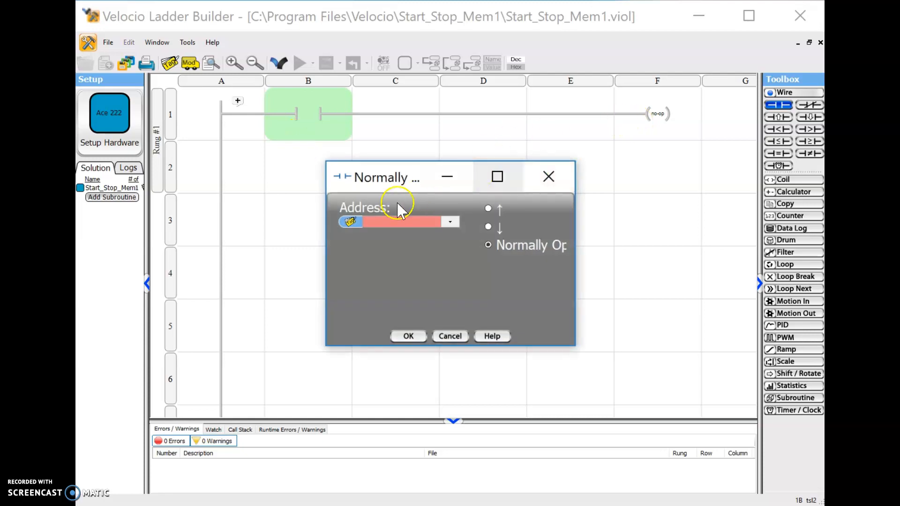
Move the normally open contact's dialog aside and open the Tags list for its address
left_click_drag(387, 177, 455, 190)
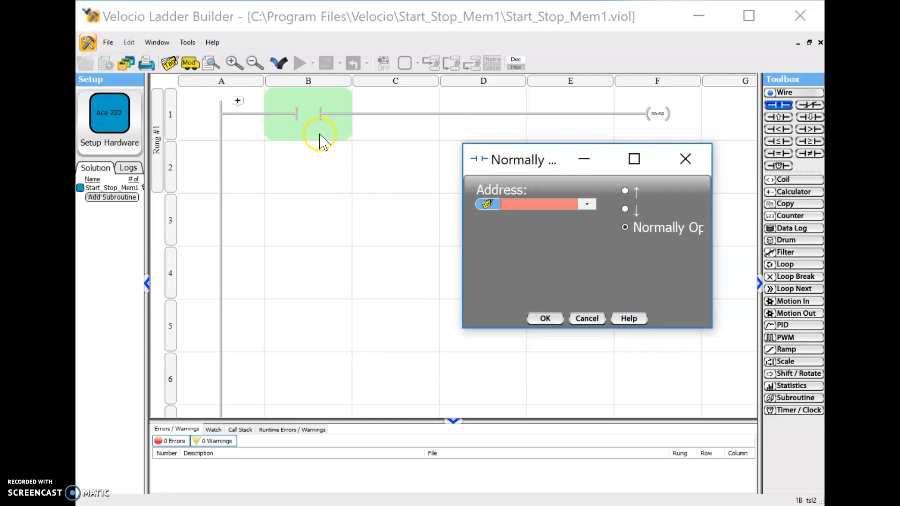
mouse_move(281, 126)
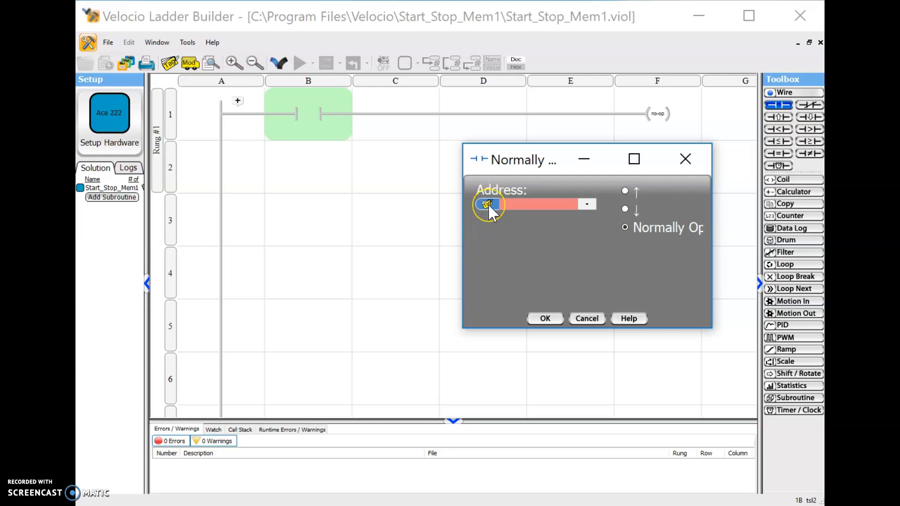
left_click(488, 205)
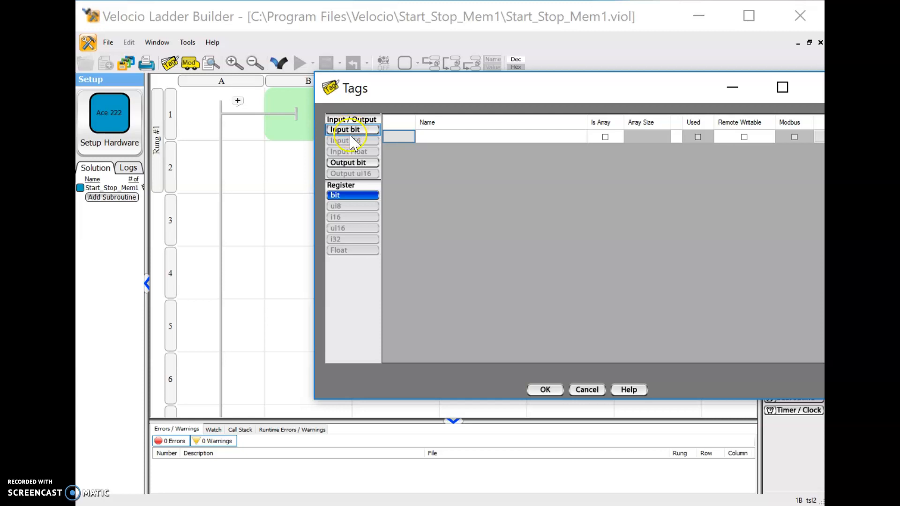
Rename input bit B1 to Stop_PB_Red and assign it to the rung 1 contact
left_click(344, 130)
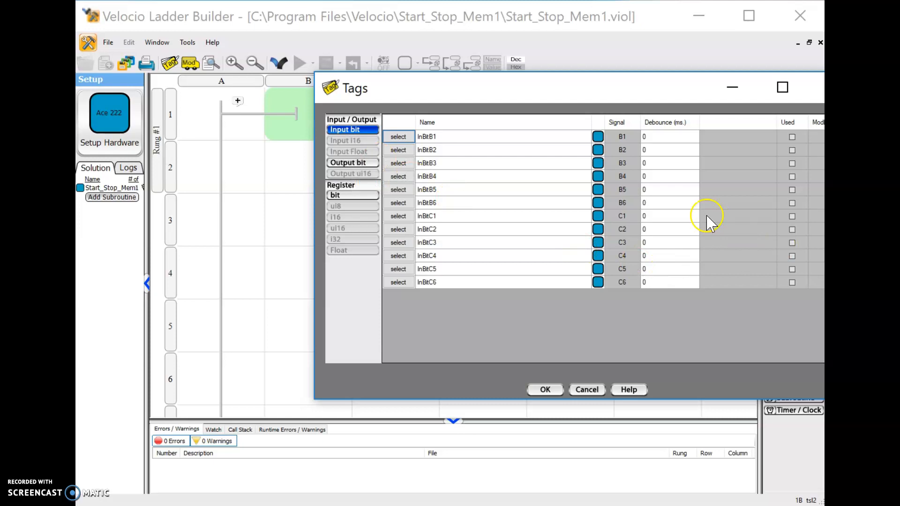
mouse_move(678, 168)
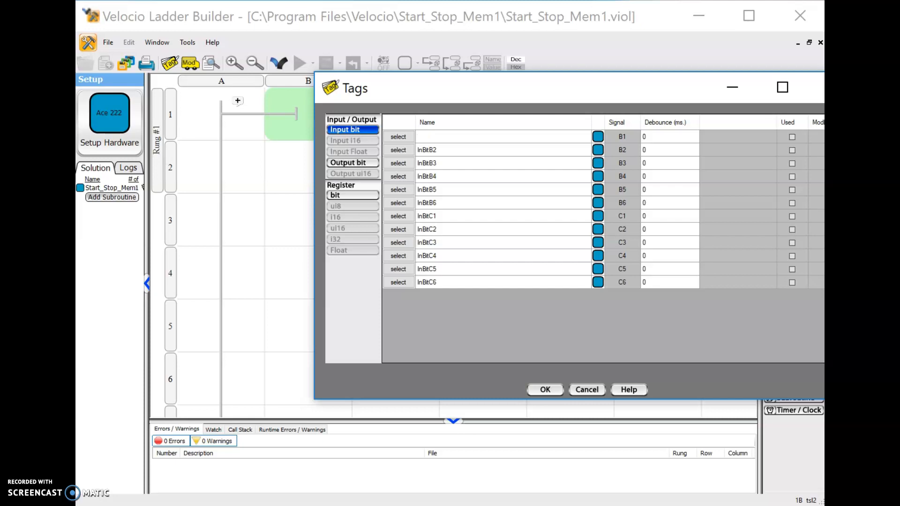
type("Stop_")
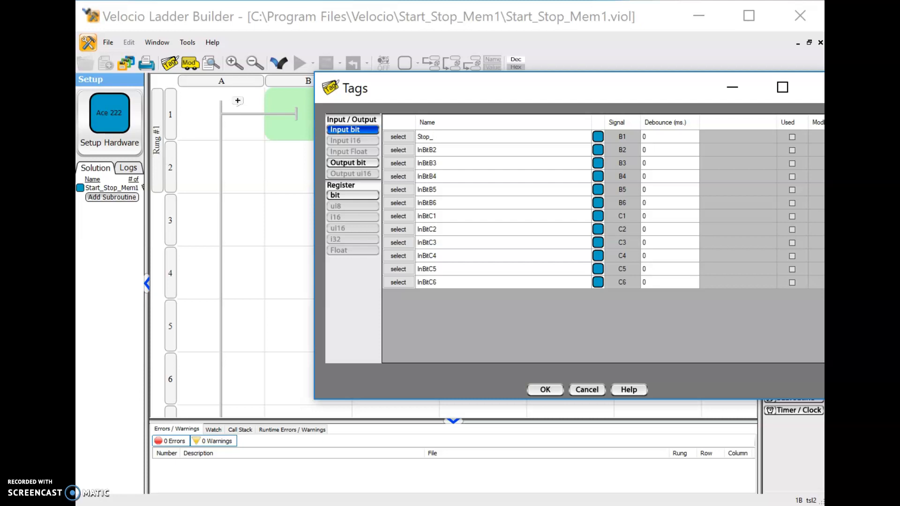
type("PB")
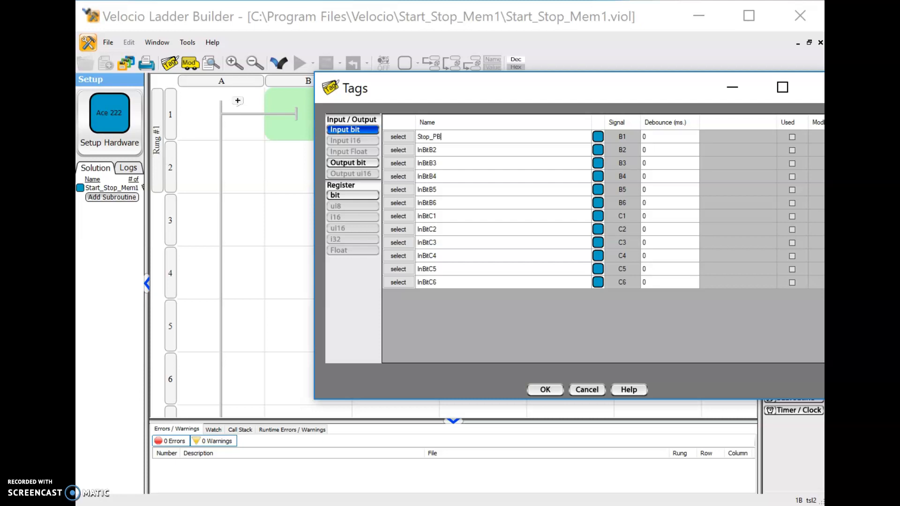
type("_")
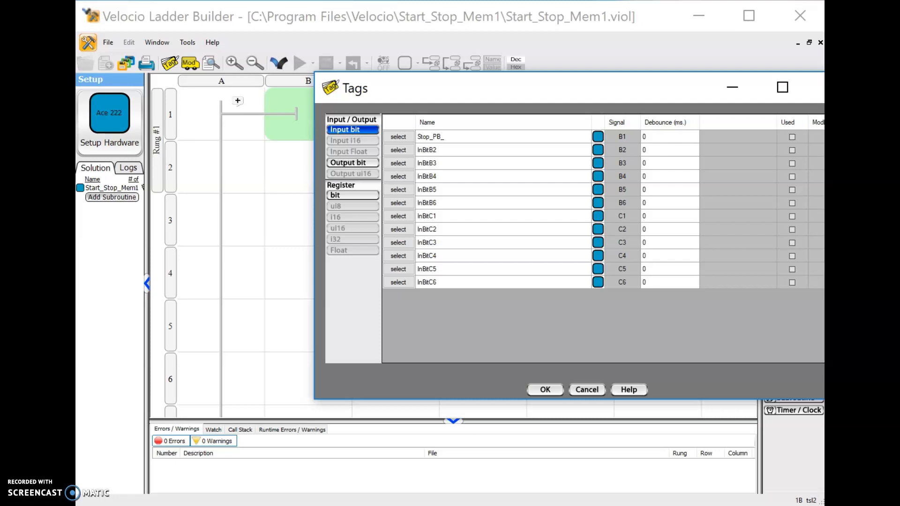
left_click(445, 137)
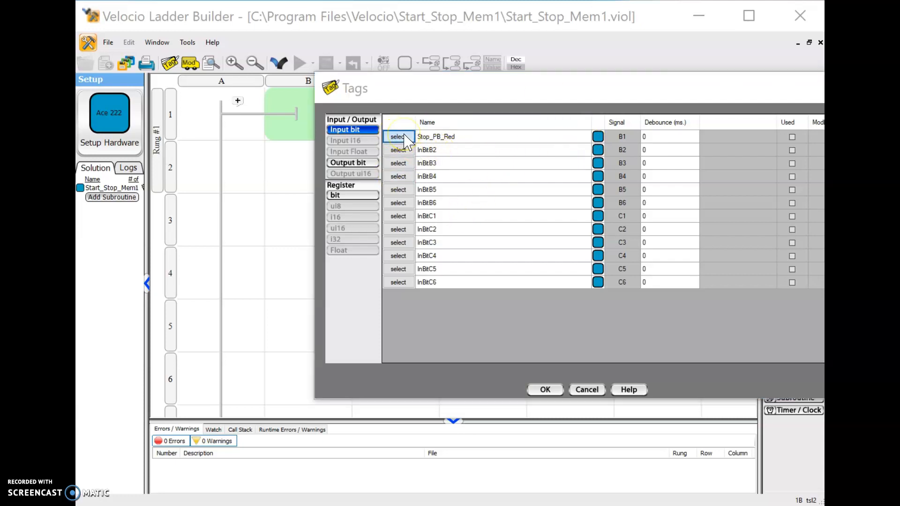
left_click(398, 137)
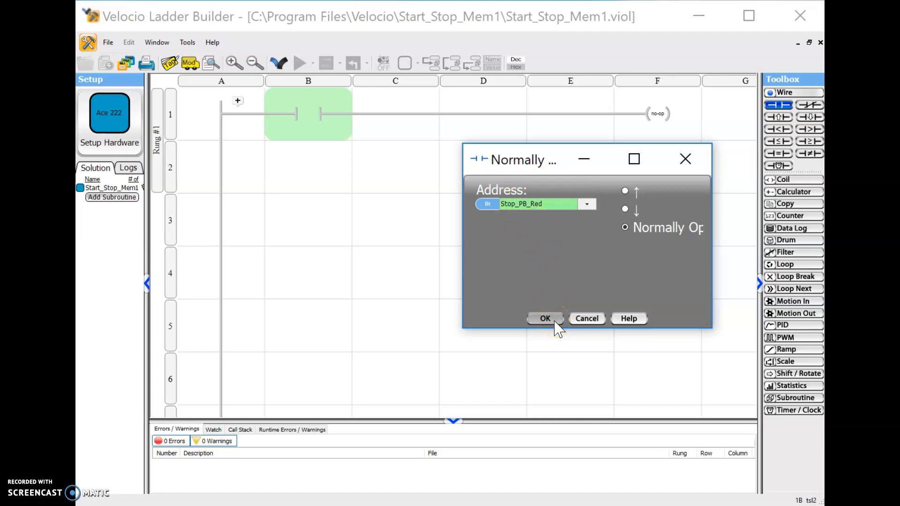
left_click(545, 318)
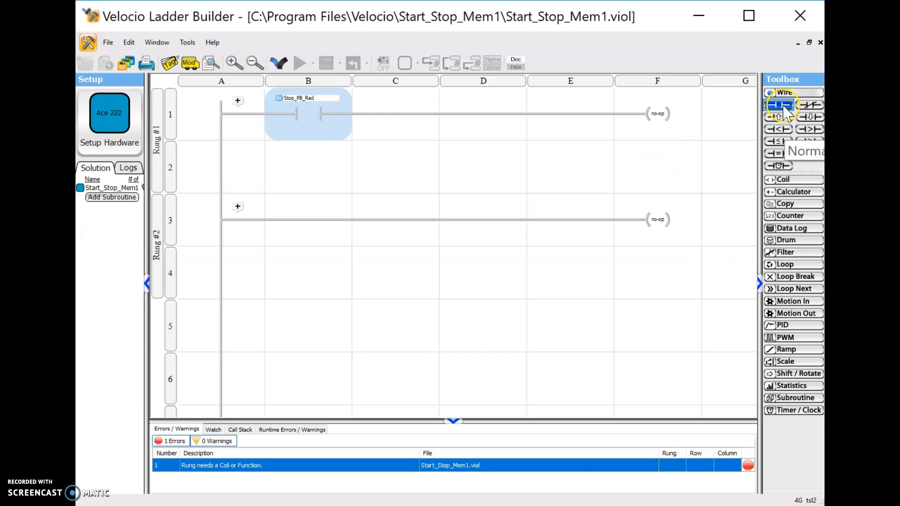
Place a second contact in column C and rename input B2 to Start_PB_Green
left_click(395, 113)
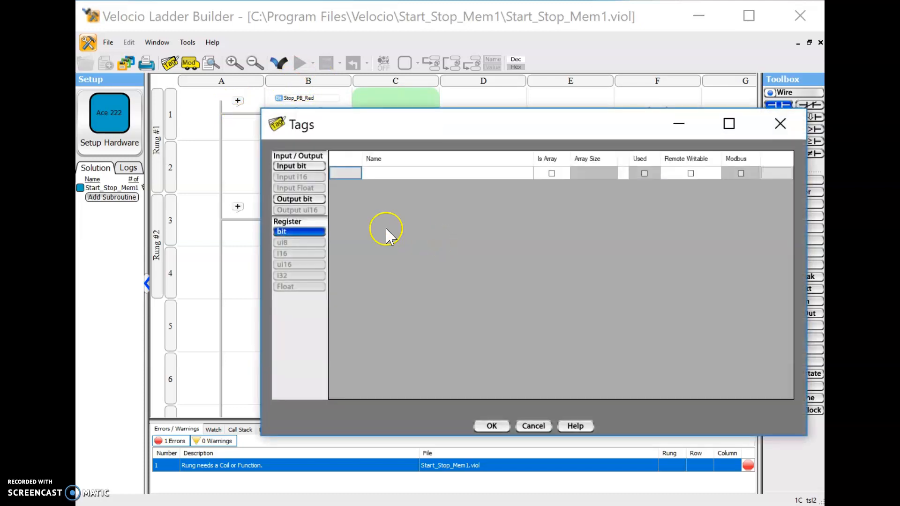
mouse_move(299, 166)
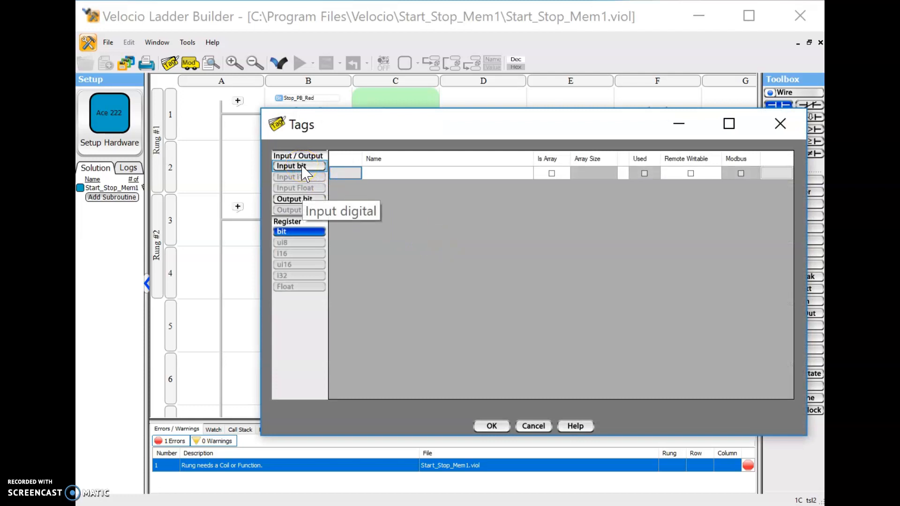
left_click(292, 166)
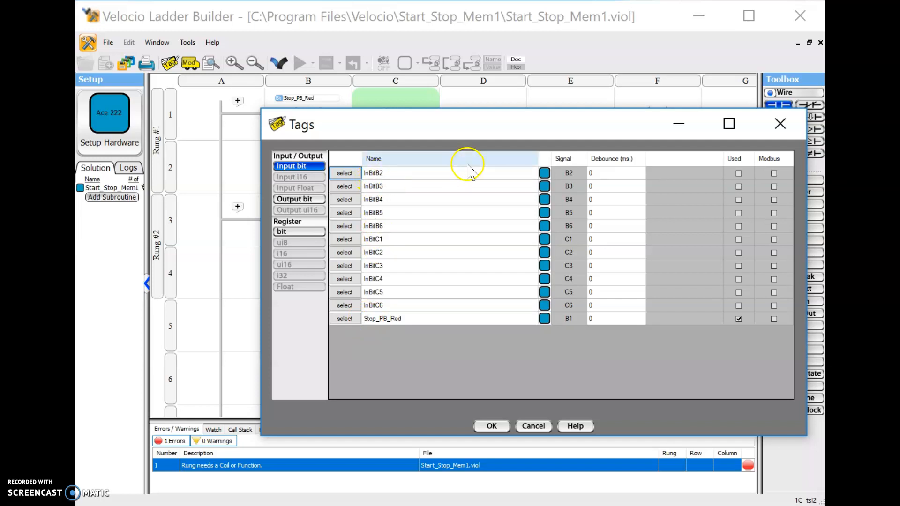
mouse_move(405, 175)
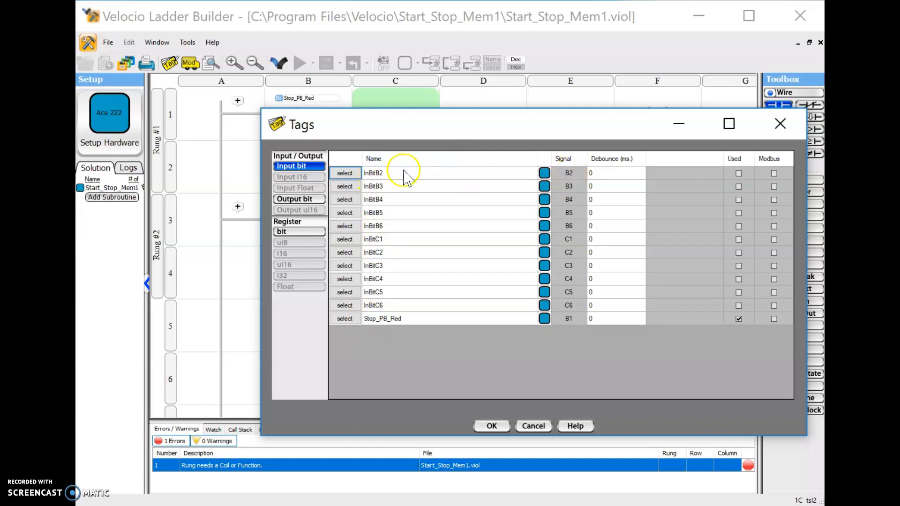
double_click(373, 173)
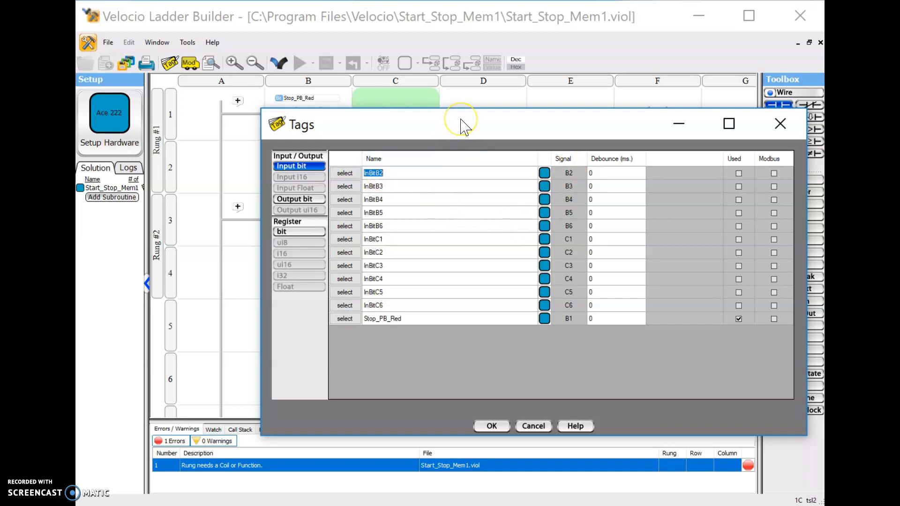
type("Start")
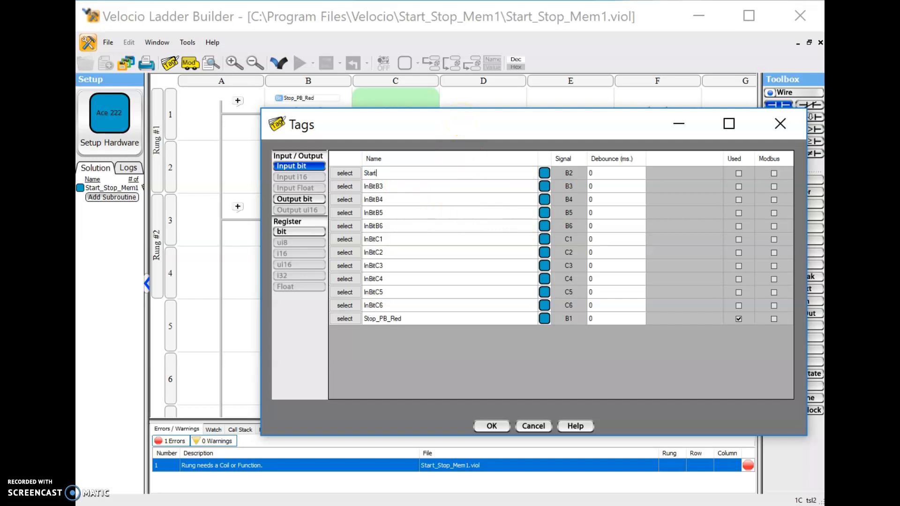
type("_PB_Green")
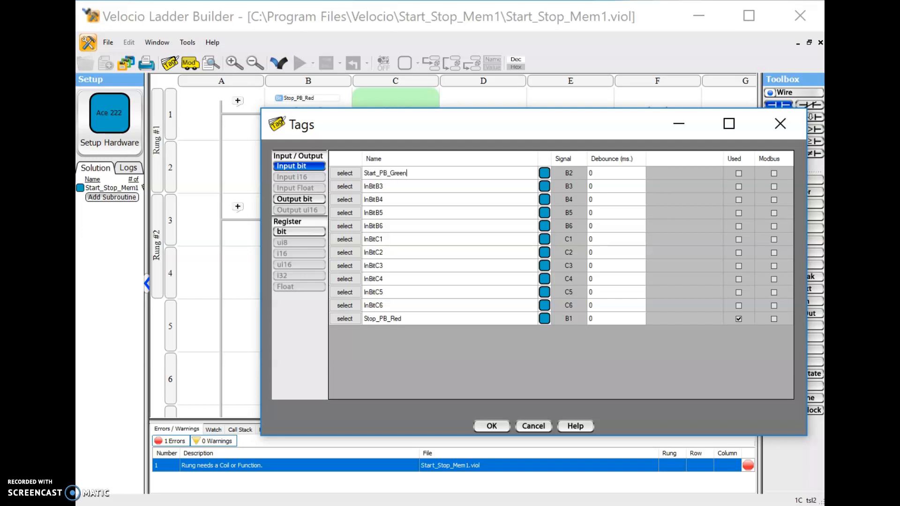
mouse_move(495, 138)
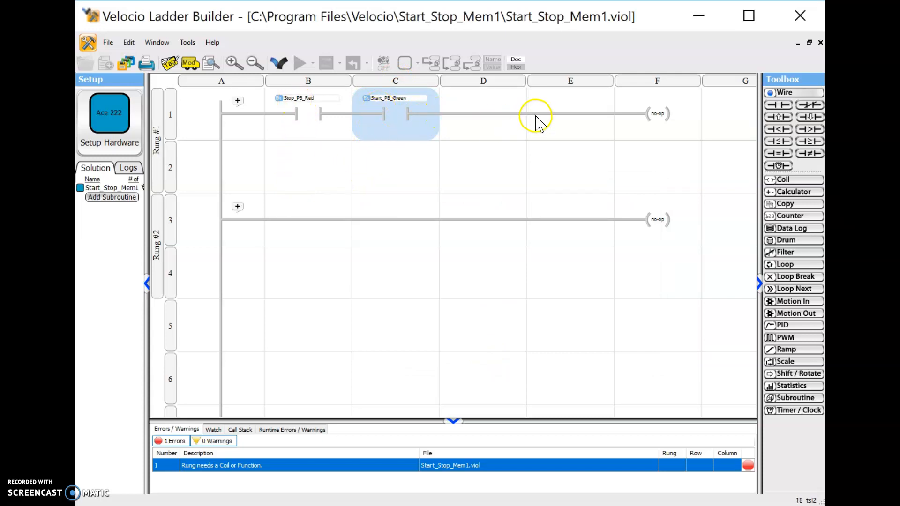
mouse_move(669, 115)
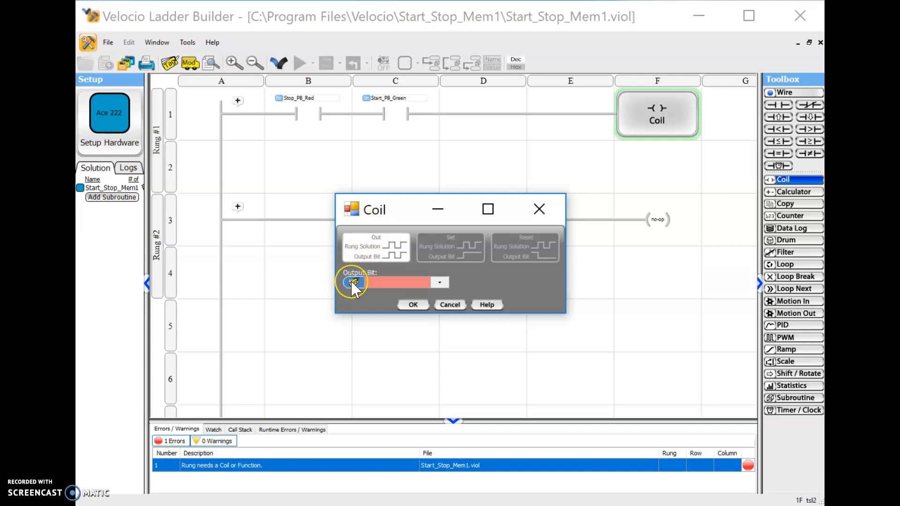
Add an Out coil on output D1, renamed Pump_Motor, to end rung 1
left_click(353, 282)
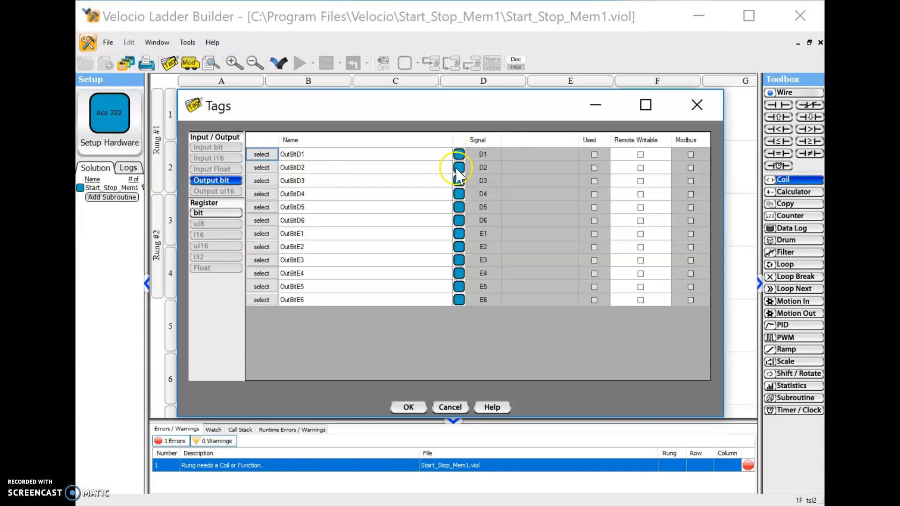
mouse_move(485, 181)
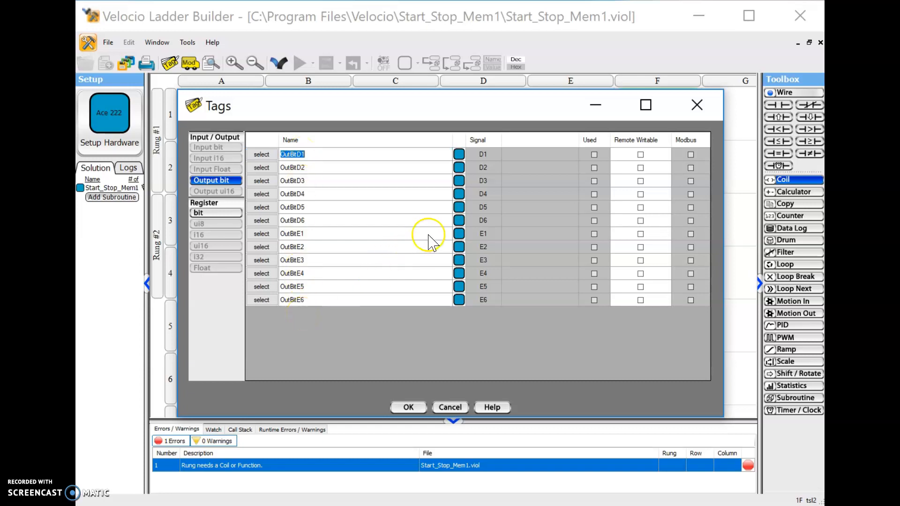
mouse_move(415, 105)
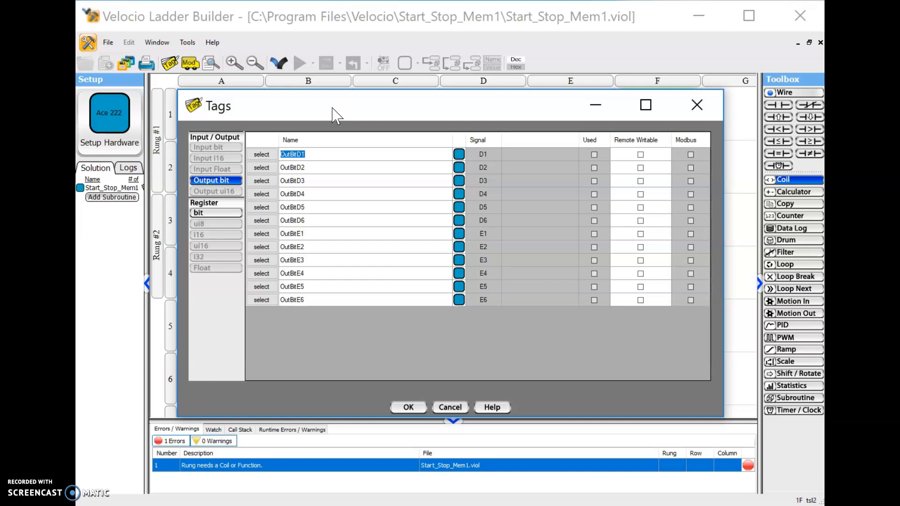
type("Pu")
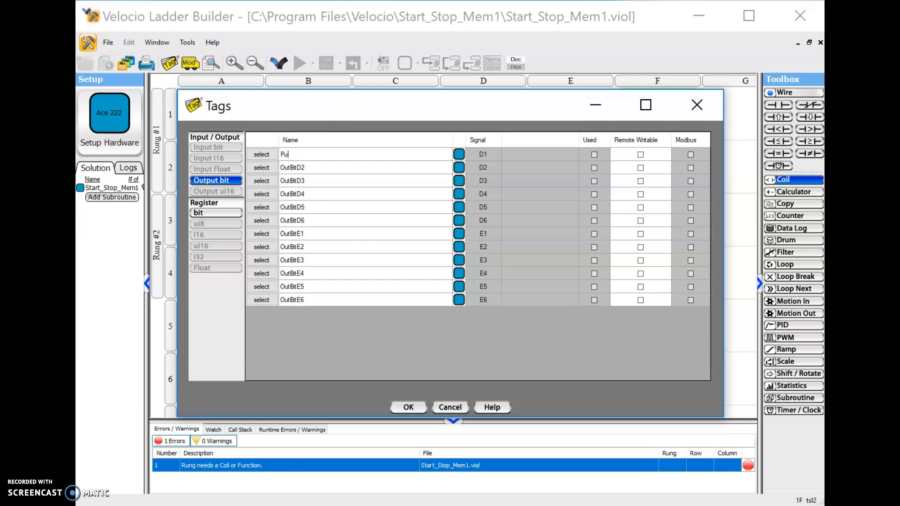
type("mp_Motor")
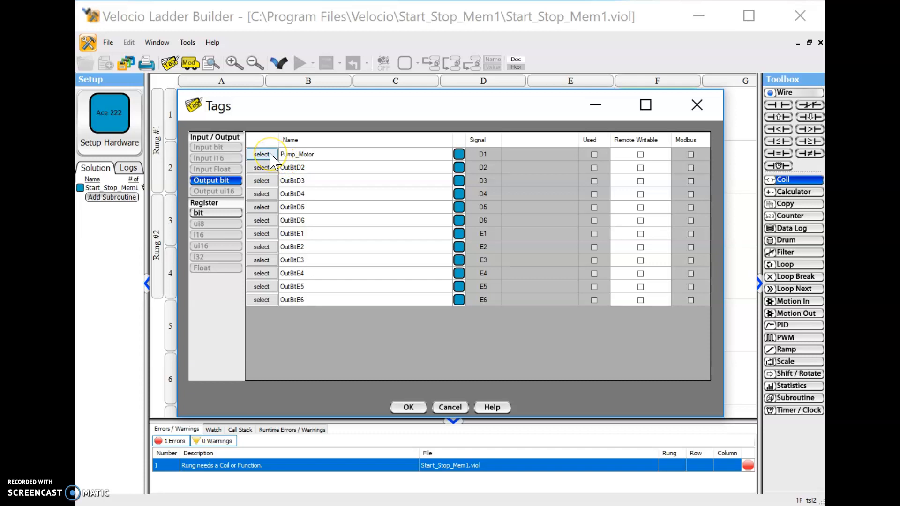
left_click(261, 154)
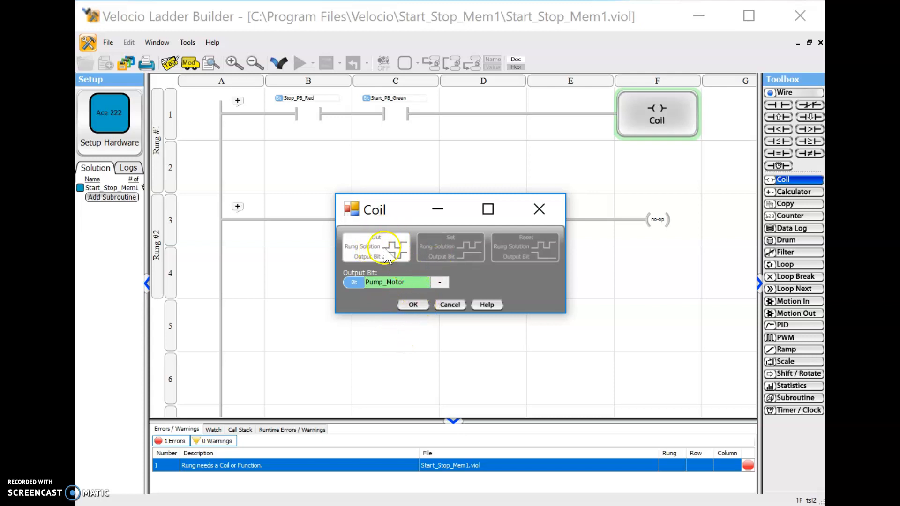
left_click(413, 304)
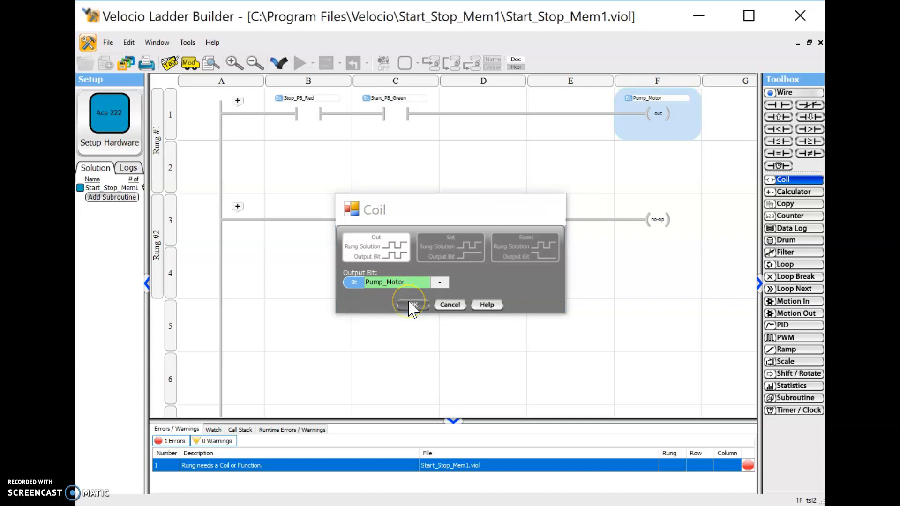
left_click(411, 304)
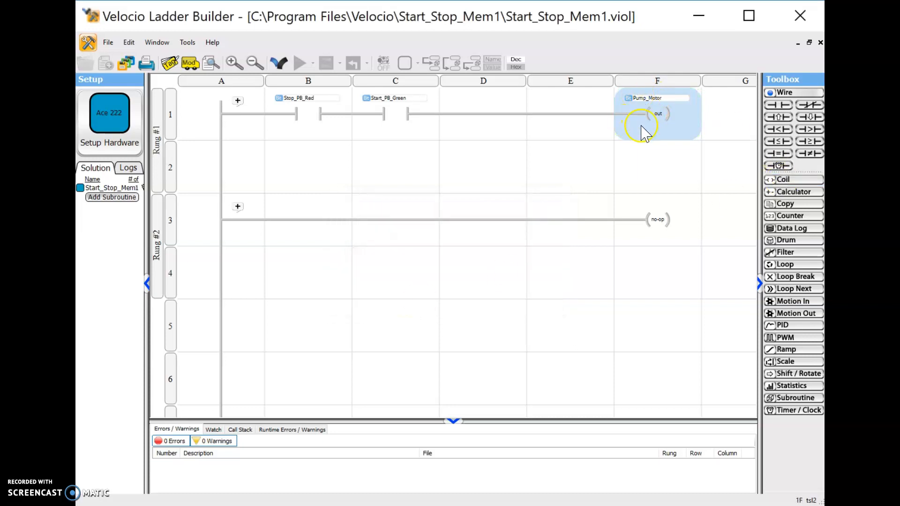
mouse_move(542, 175)
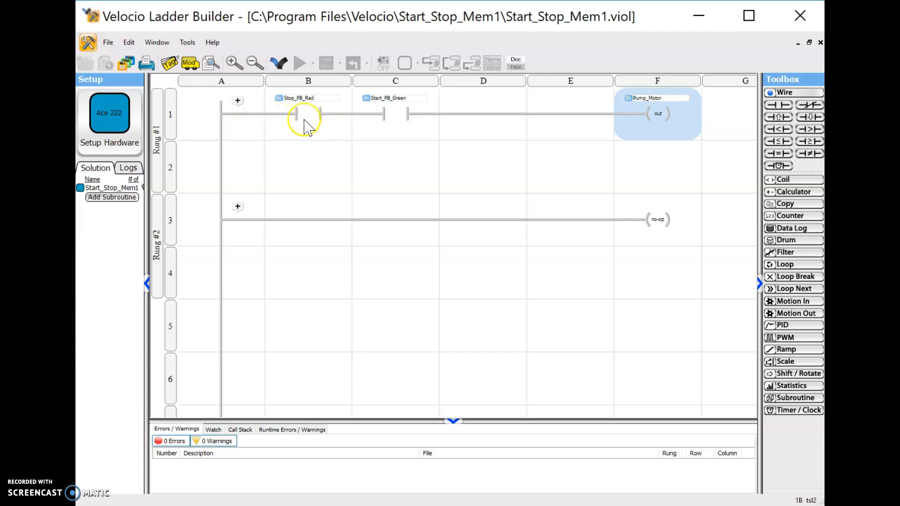
mouse_move(359, 124)
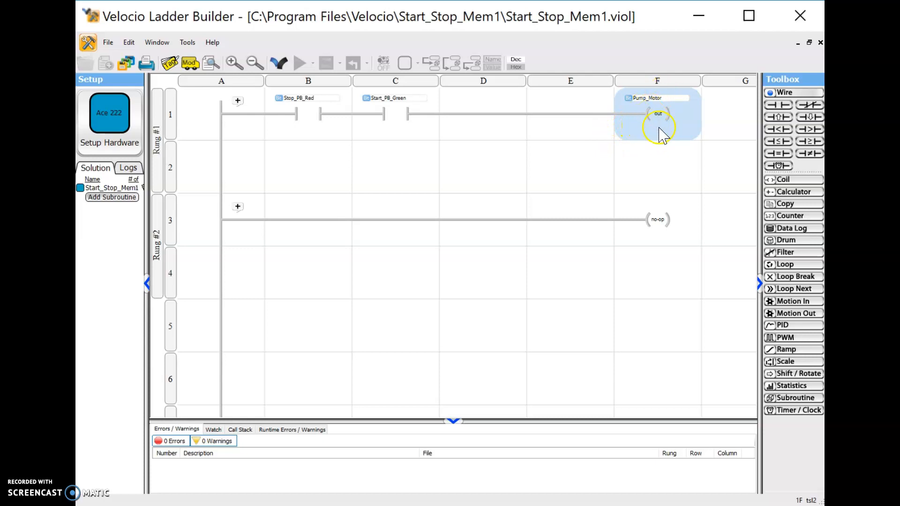
mouse_move(660, 115)
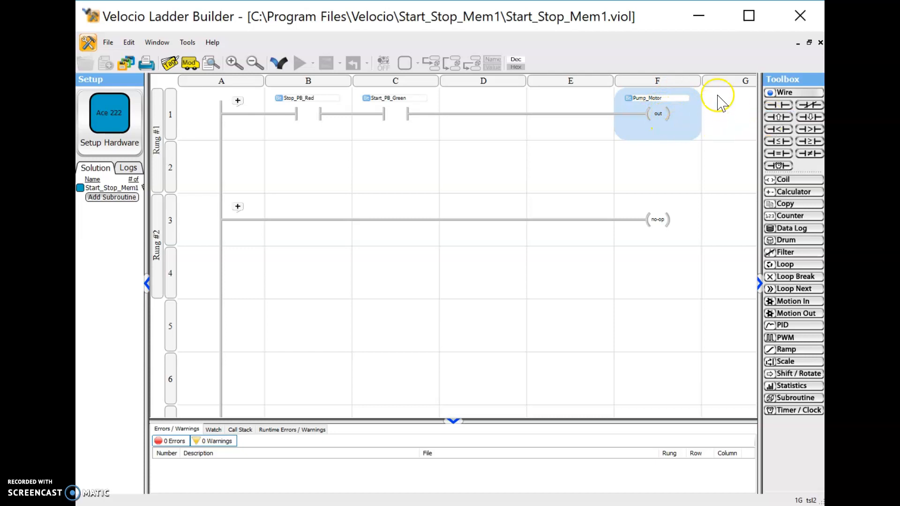
mouse_move(719, 126)
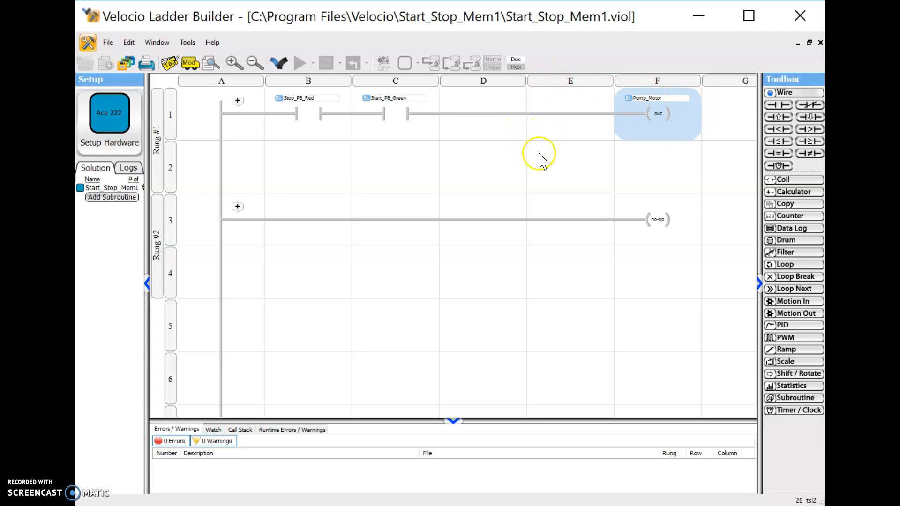
mouse_move(402, 138)
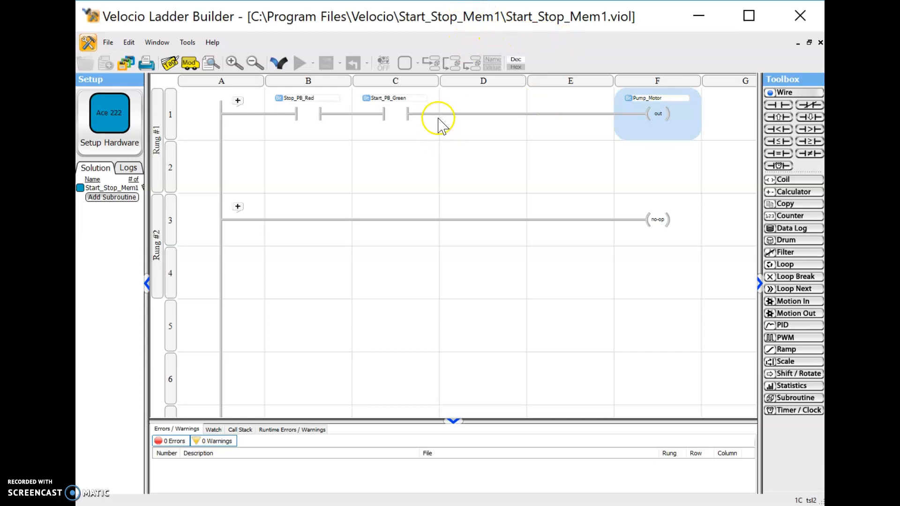
mouse_move(580, 224)
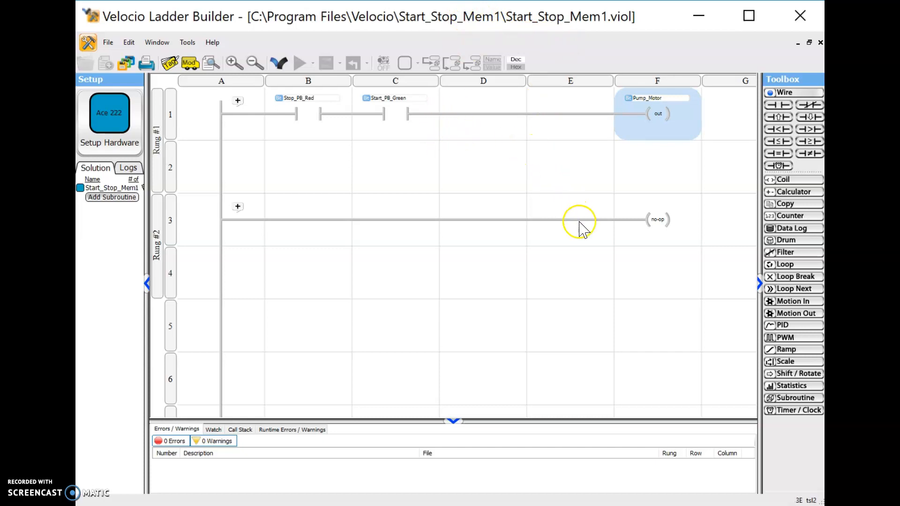
mouse_move(749, 236)
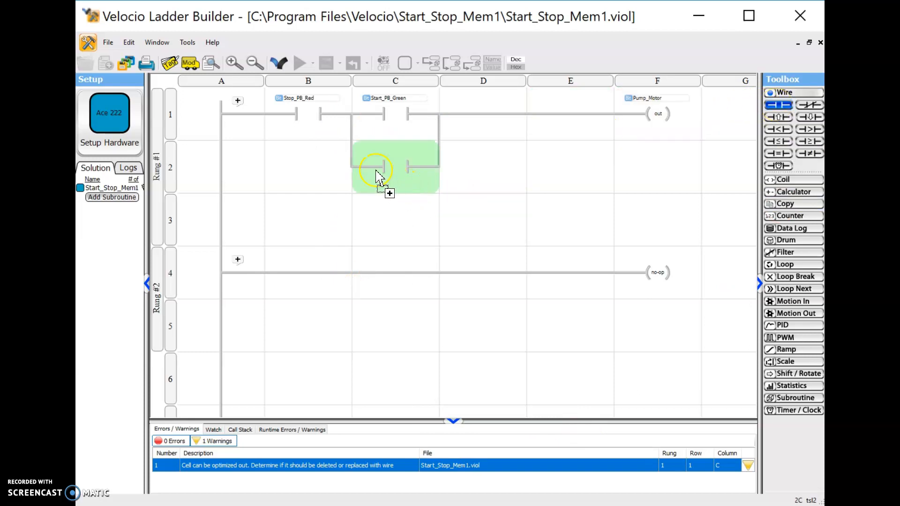
Address the branch contact under Start_PB_Green to the Pump_Motor output bit
double_click(376, 168)
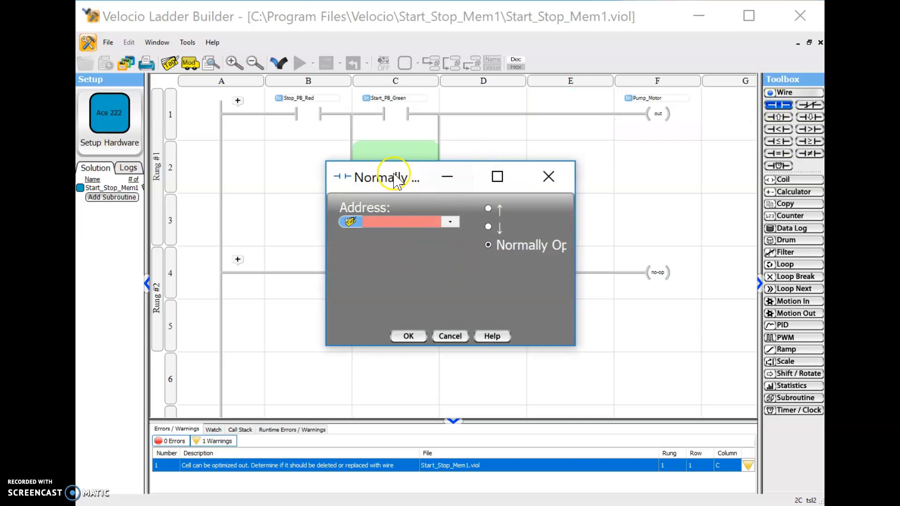
left_click_drag(385, 177, 415, 222)
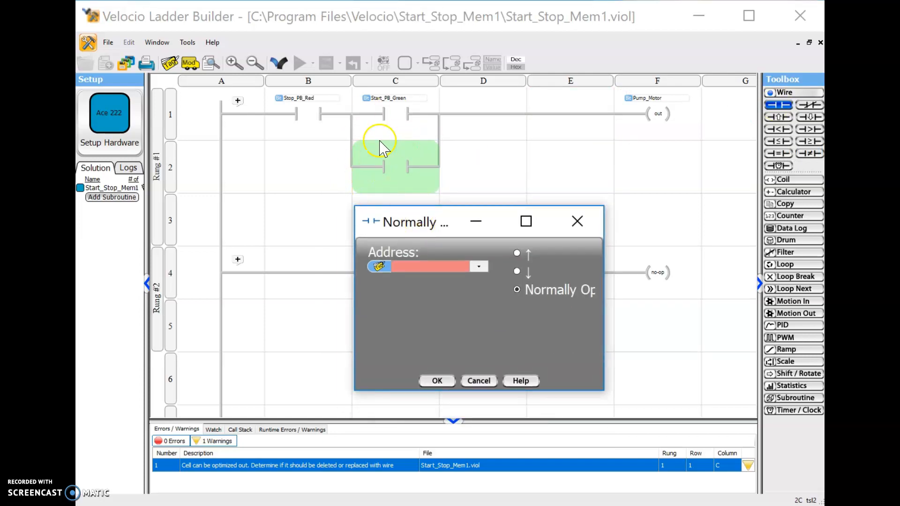
mouse_move(657, 118)
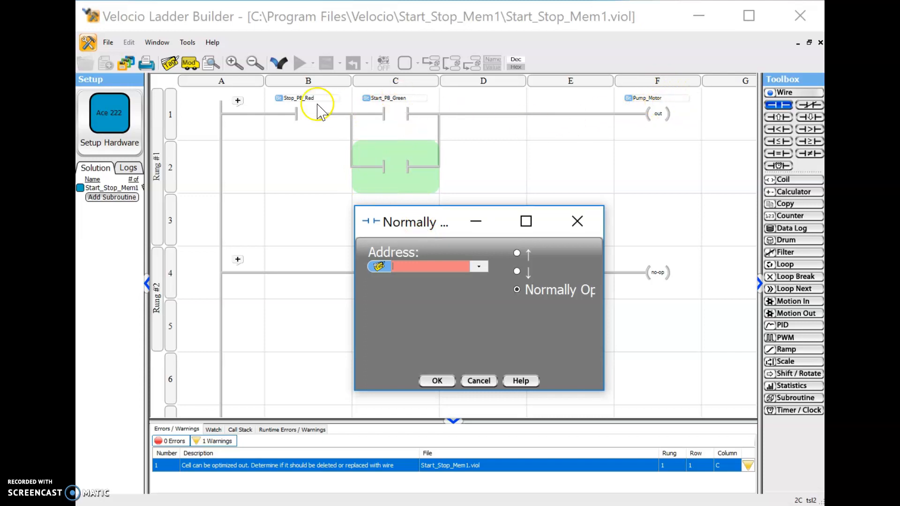
mouse_move(665, 115)
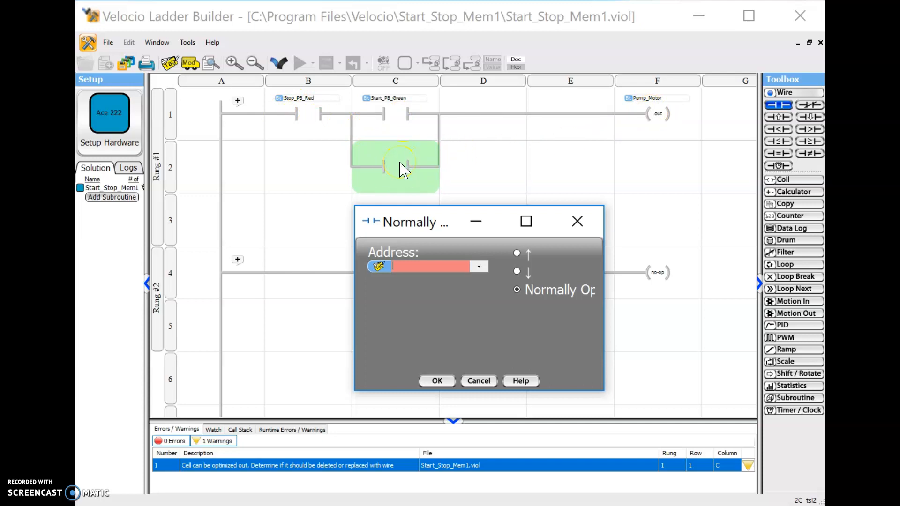
mouse_move(345, 141)
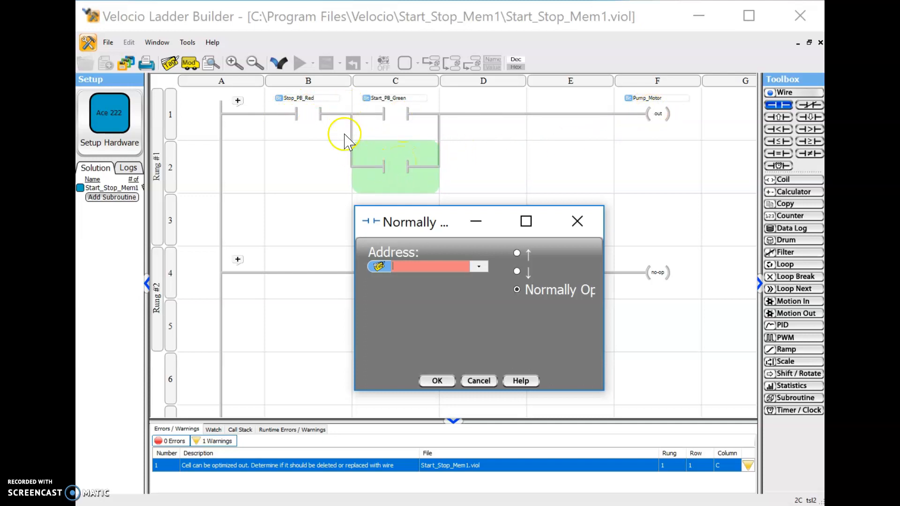
mouse_move(563, 115)
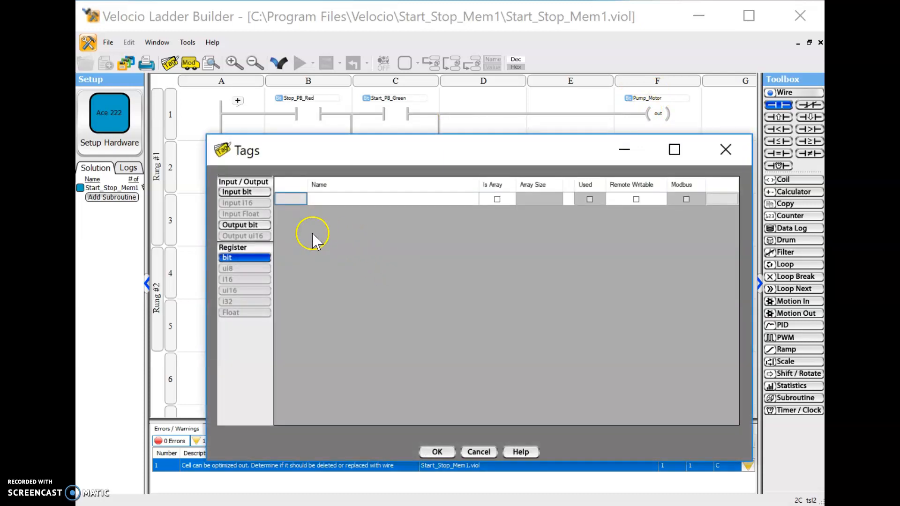
left_click(243, 225)
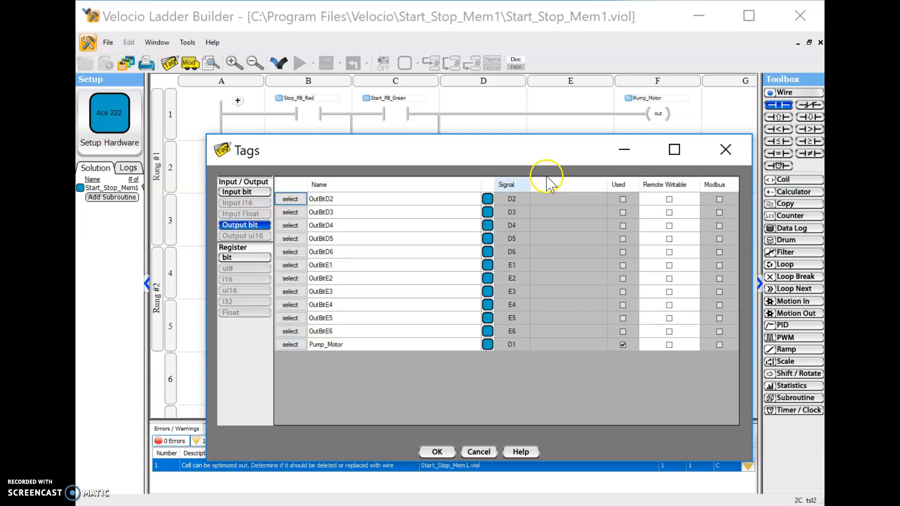
mouse_move(379, 169)
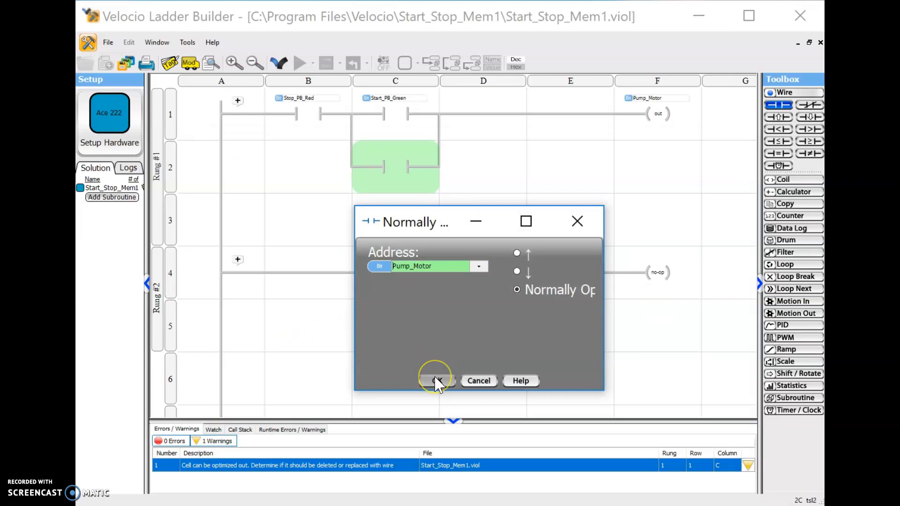
left_click(436, 381)
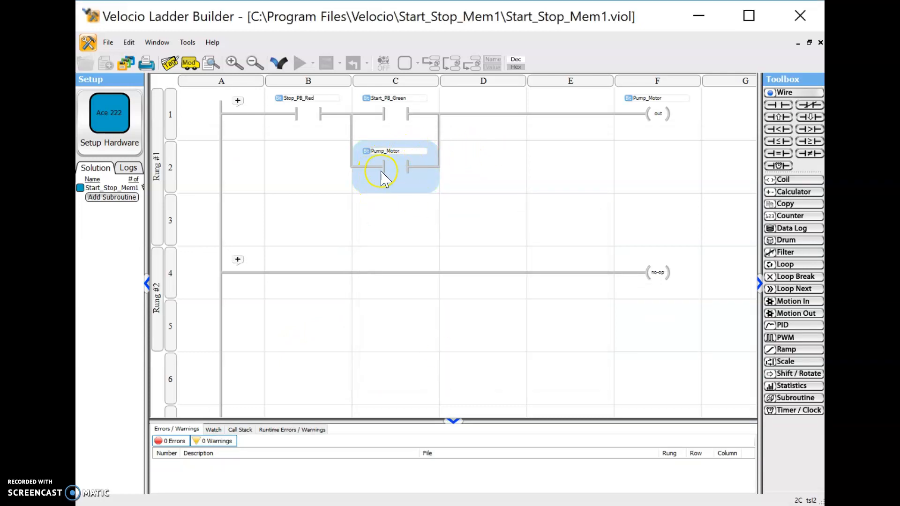
mouse_move(520, 146)
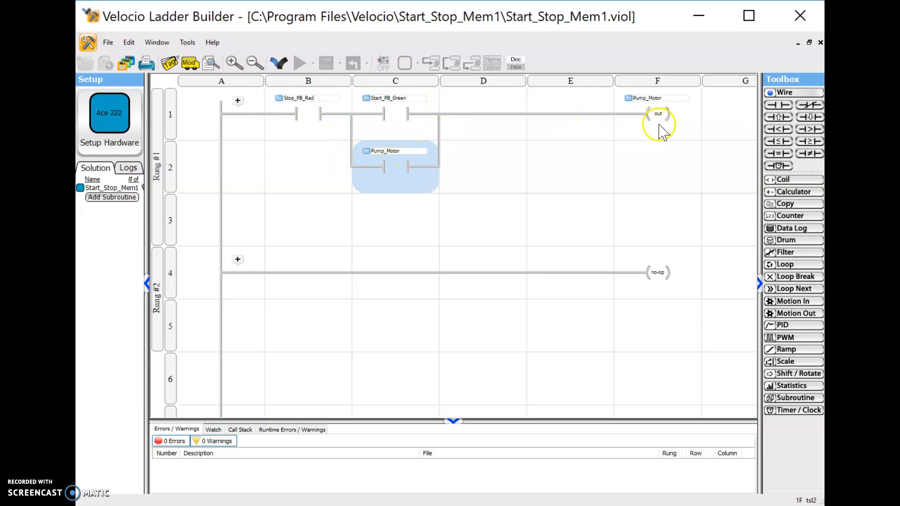
mouse_move(459, 95)
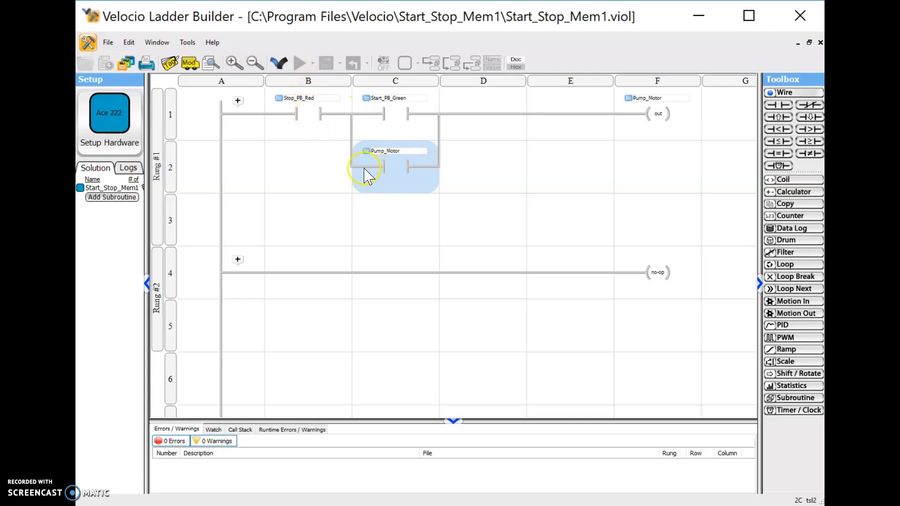
mouse_move(352, 181)
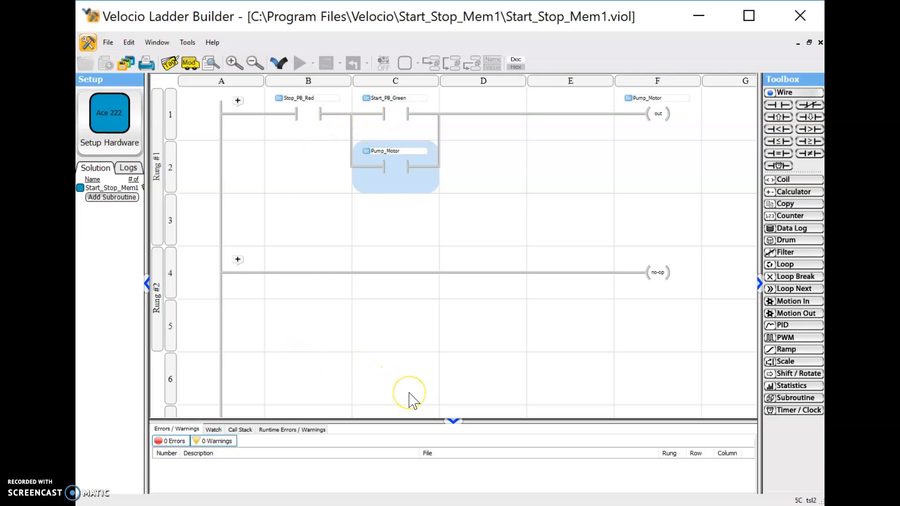
mouse_move(442, 419)
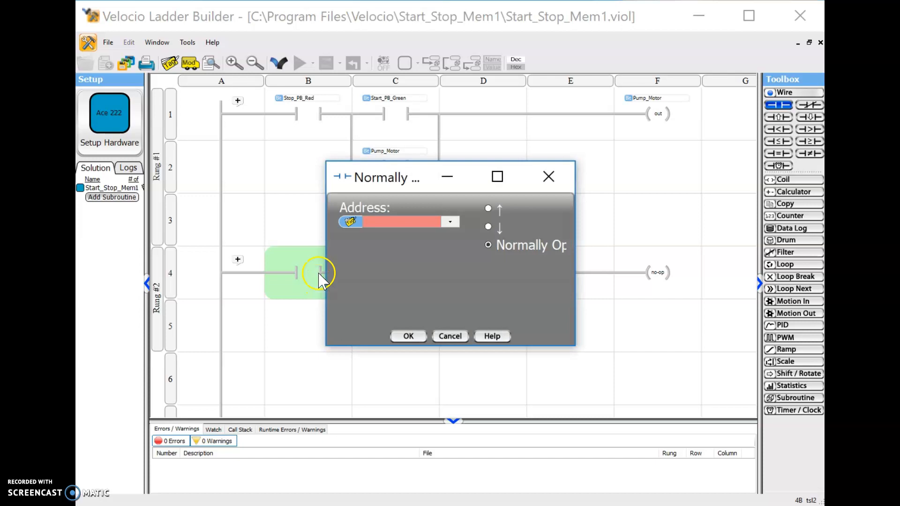
Address the first contact on rung 2 to the Pump_Motor output bit
left_click_drag(388, 177, 282, 261)
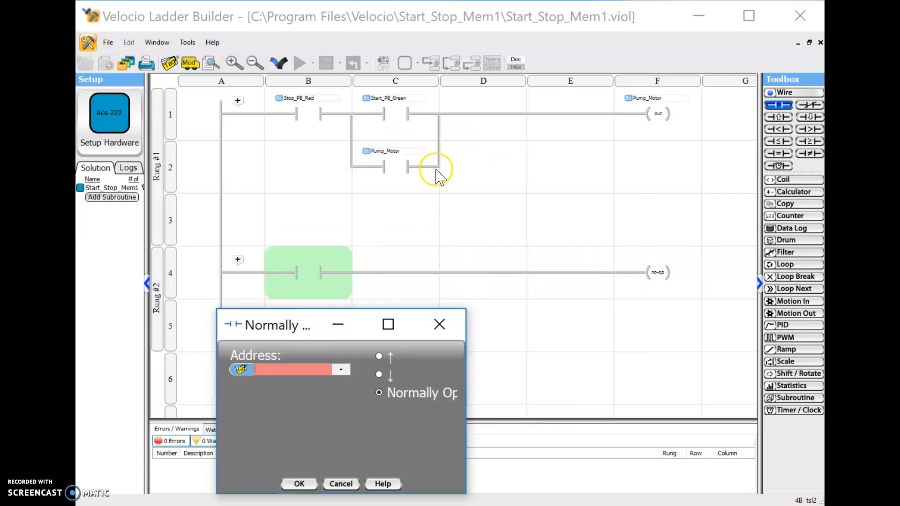
mouse_move(460, 204)
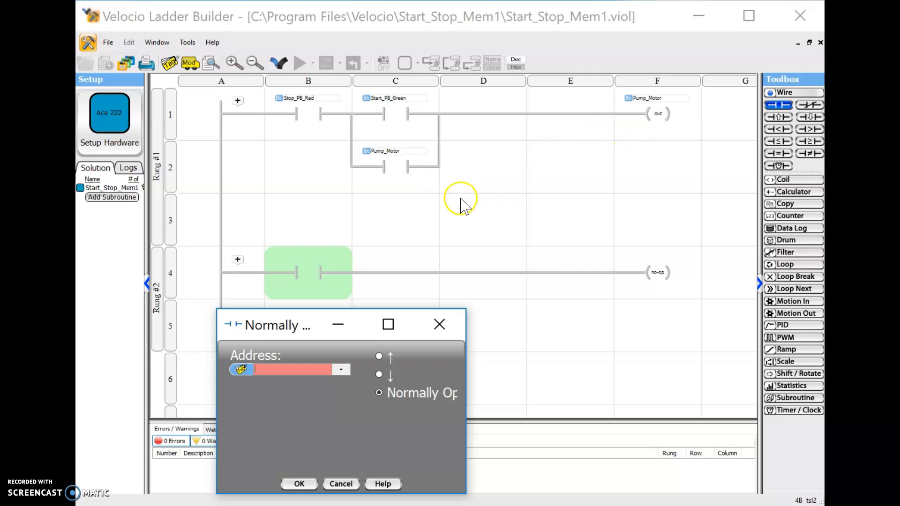
mouse_move(678, 310)
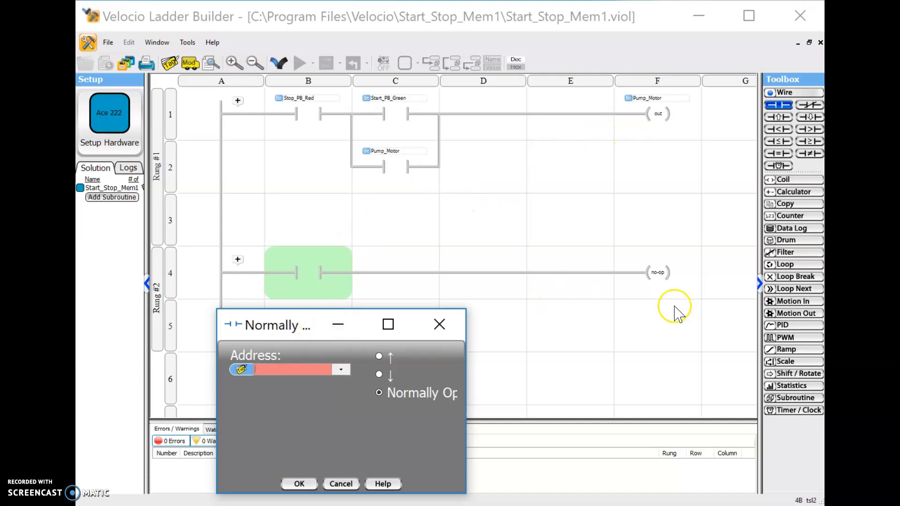
mouse_move(649, 281)
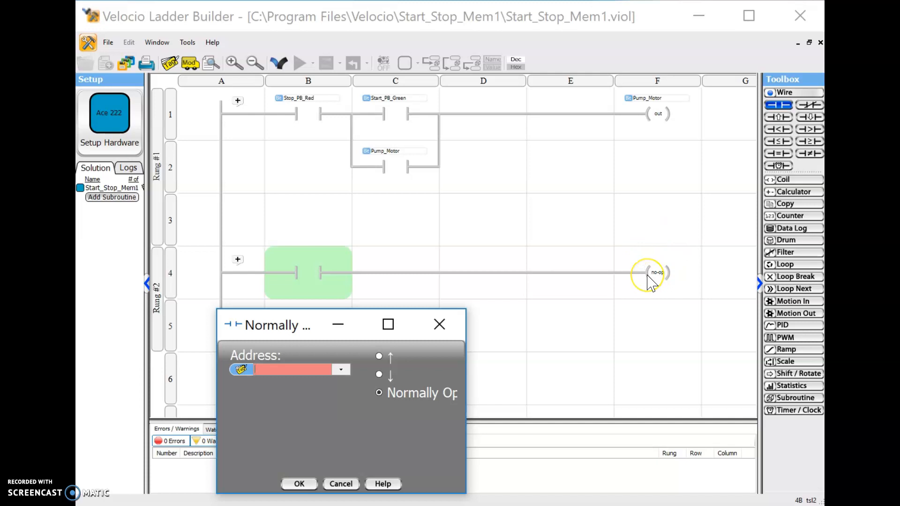
mouse_move(672, 109)
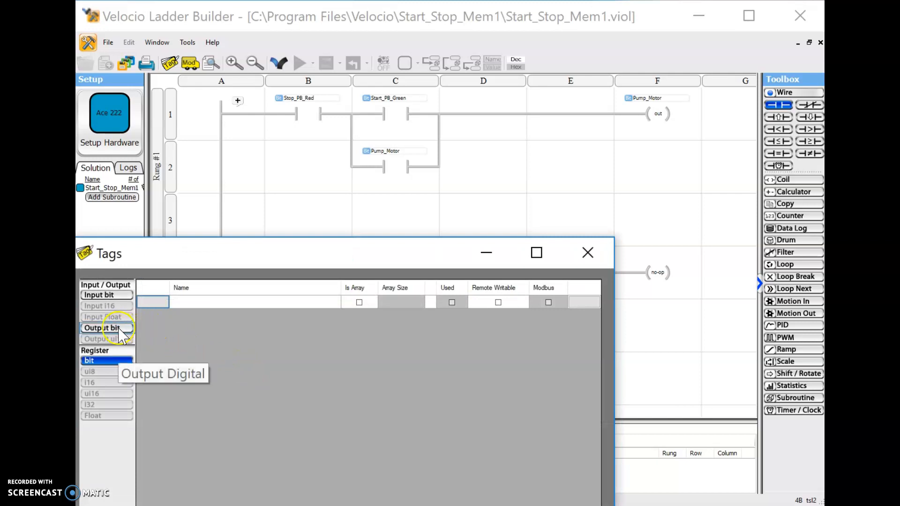
left_click(101, 328)
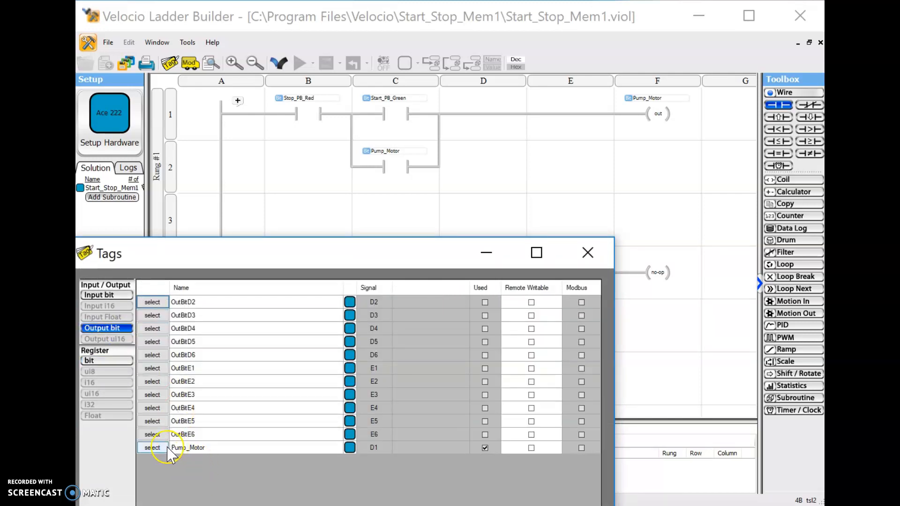
left_click(151, 447)
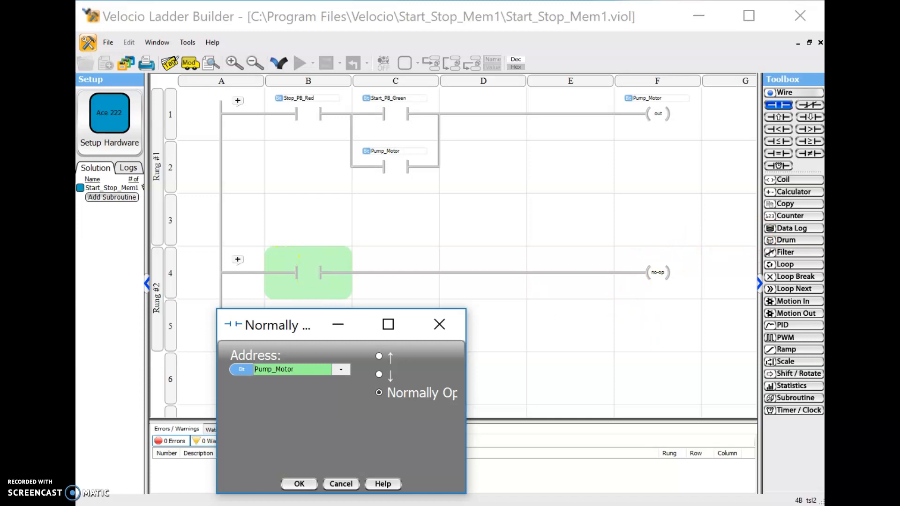
left_click(298, 484)
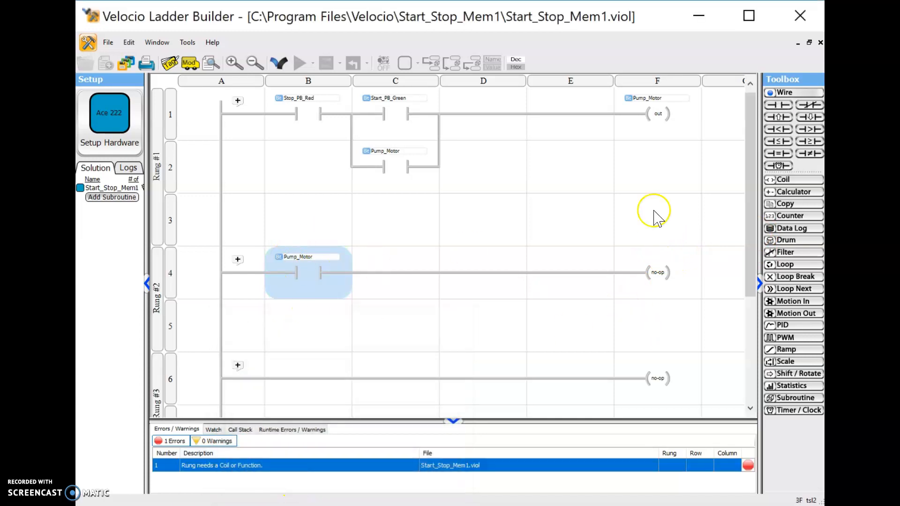
mouse_move(783, 179)
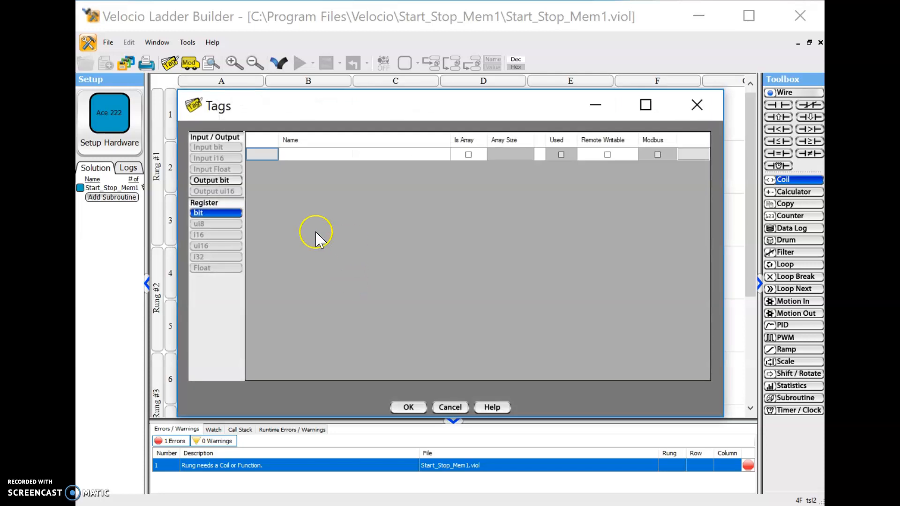
Rename output OutBitD2 to Pump_Run_Lamp_GR and assign it to the rung 2 coil
left_click(210, 179)
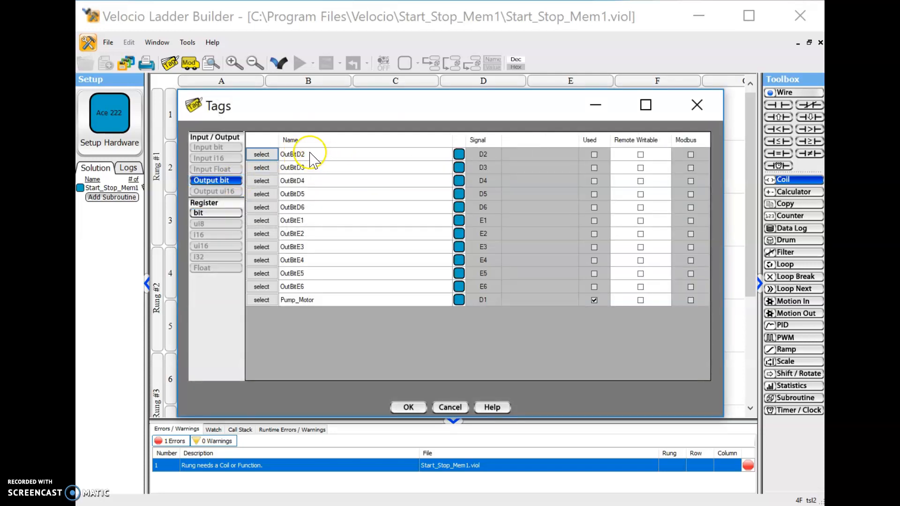
double_click(292, 154)
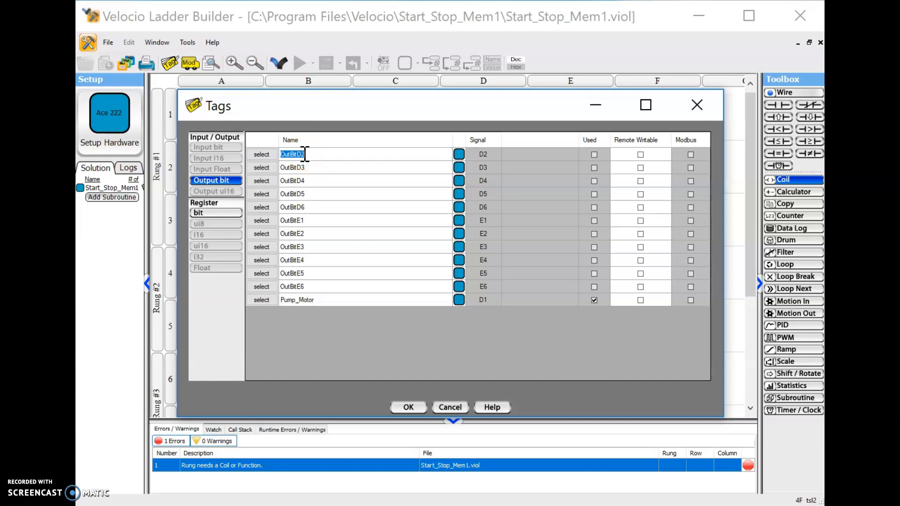
mouse_move(335, 111)
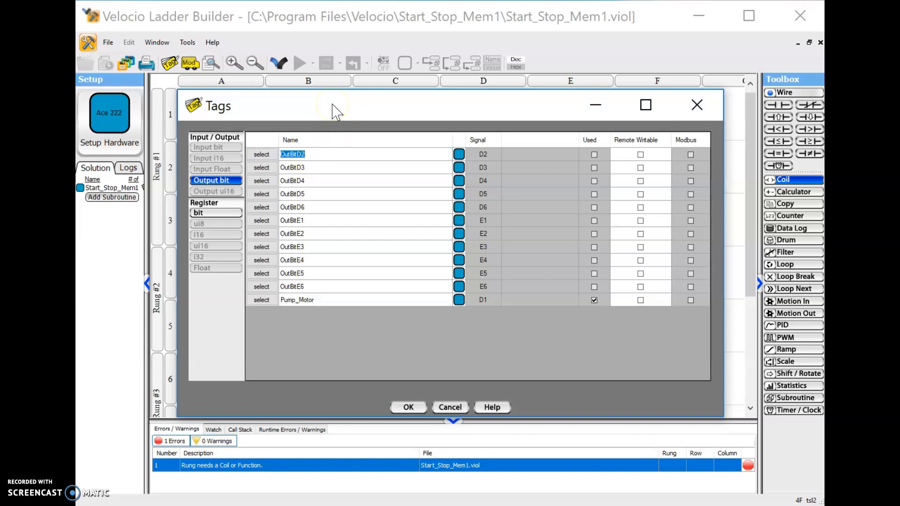
type("Pu")
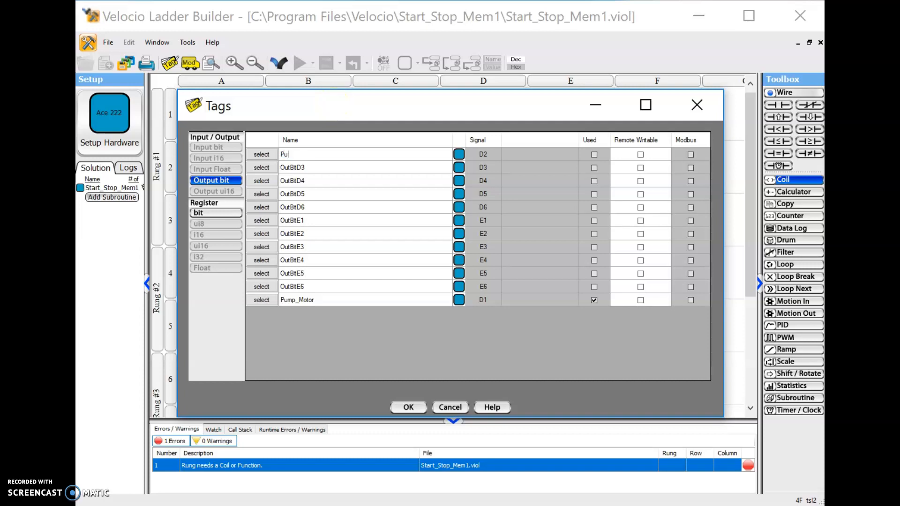
type("mp_")
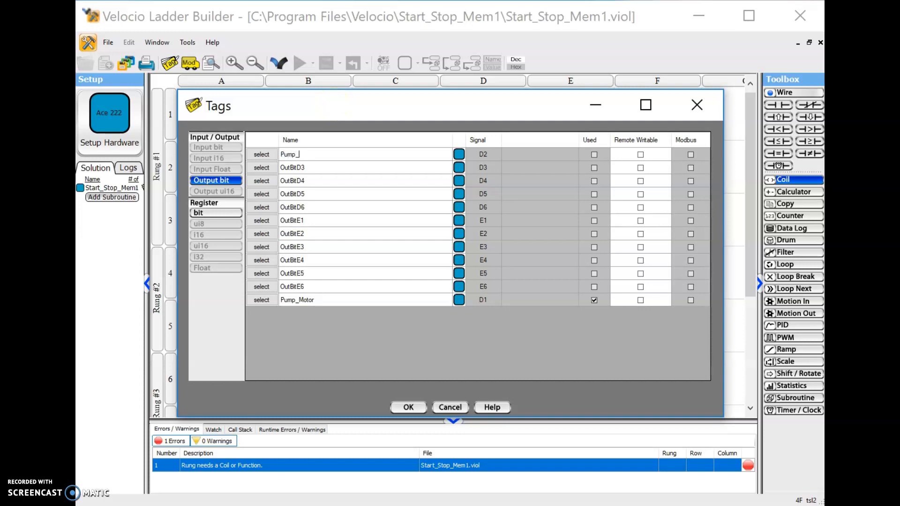
type("Run_")
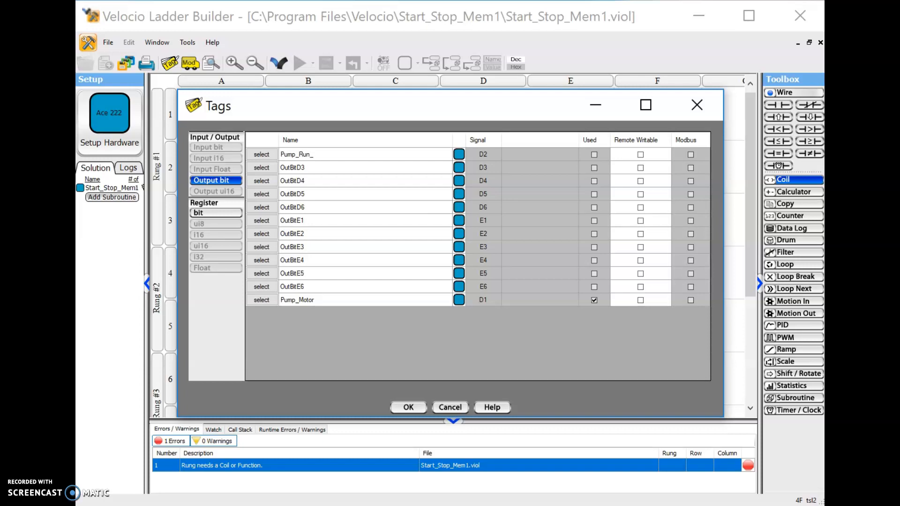
type("La")
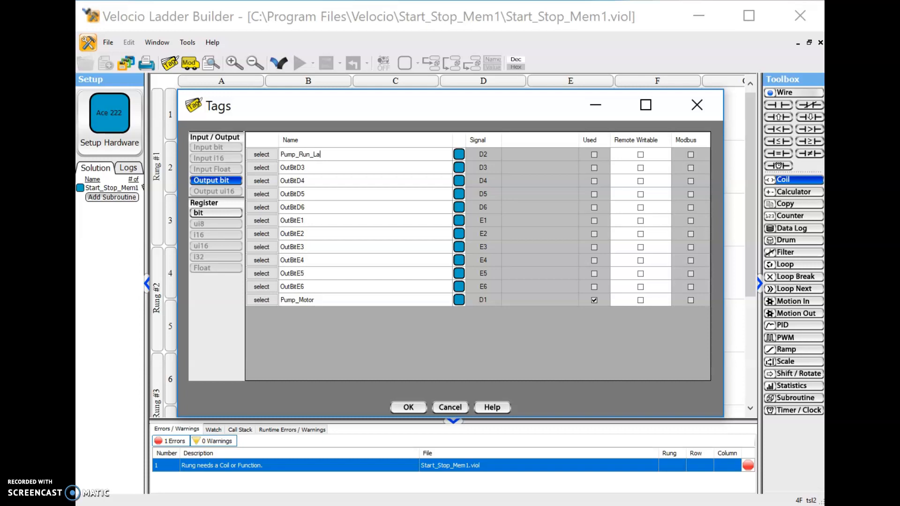
type("mp")
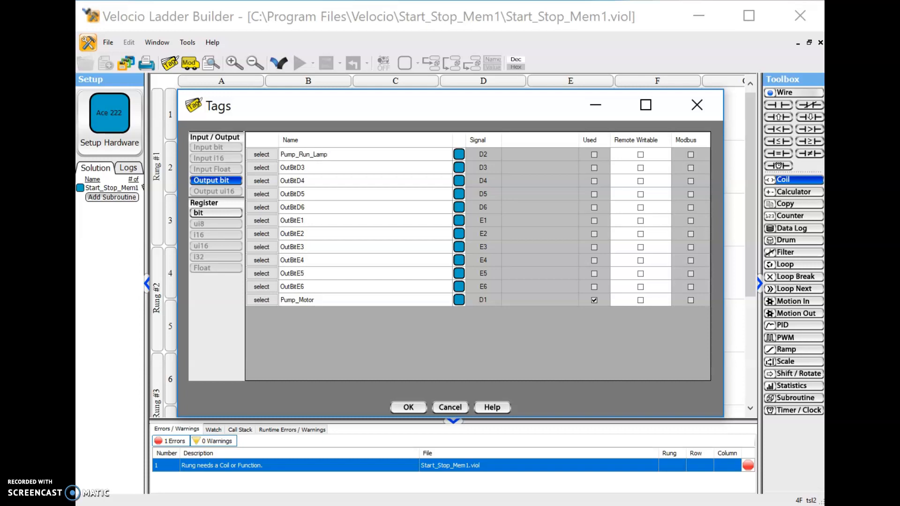
type("G")
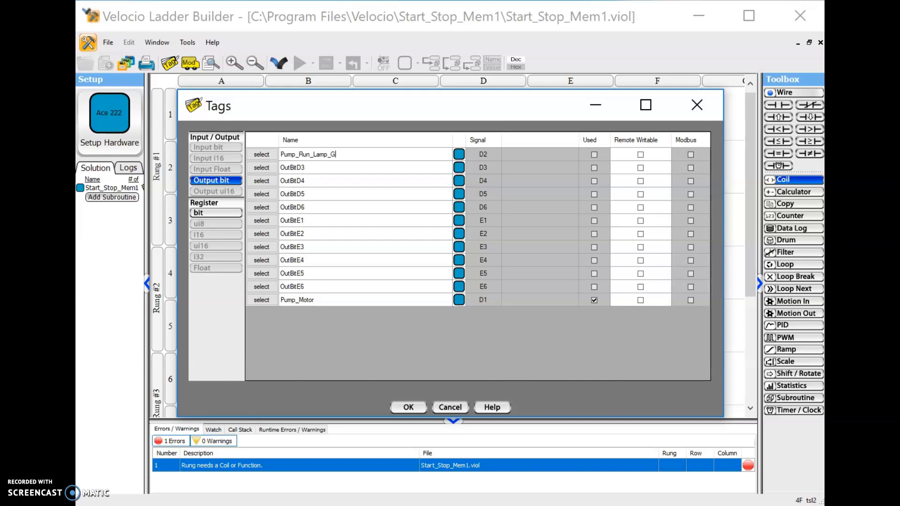
type("R")
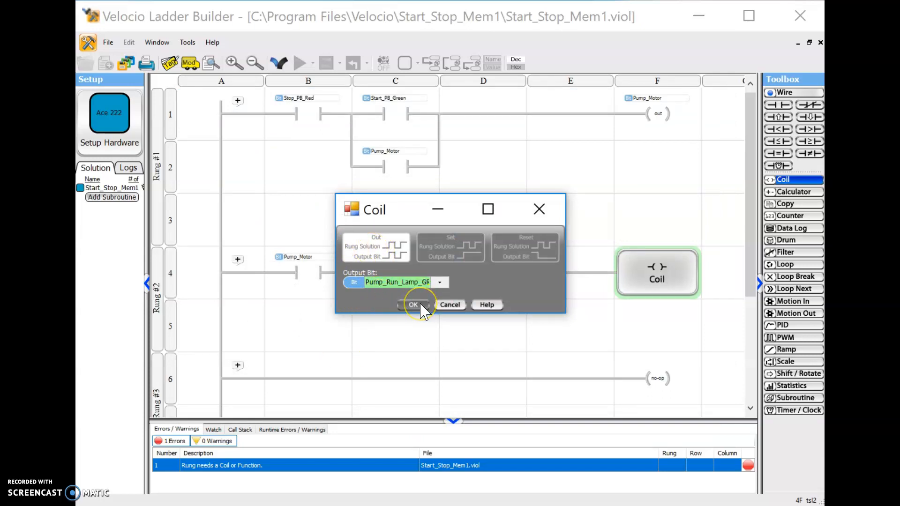
left_click(412, 304)
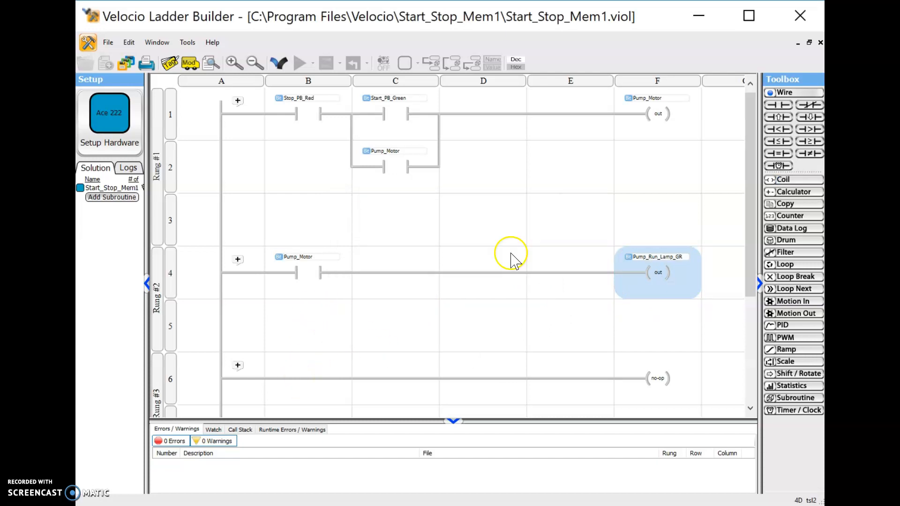
mouse_move(339, 361)
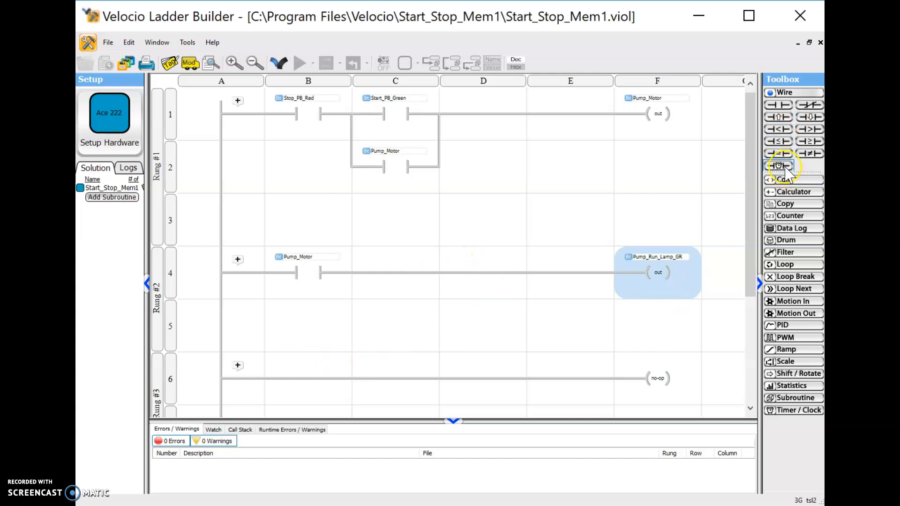
Add a coil to rung 3 on output D3, renamed Pump_Off_LT_RED
left_click(783, 166)
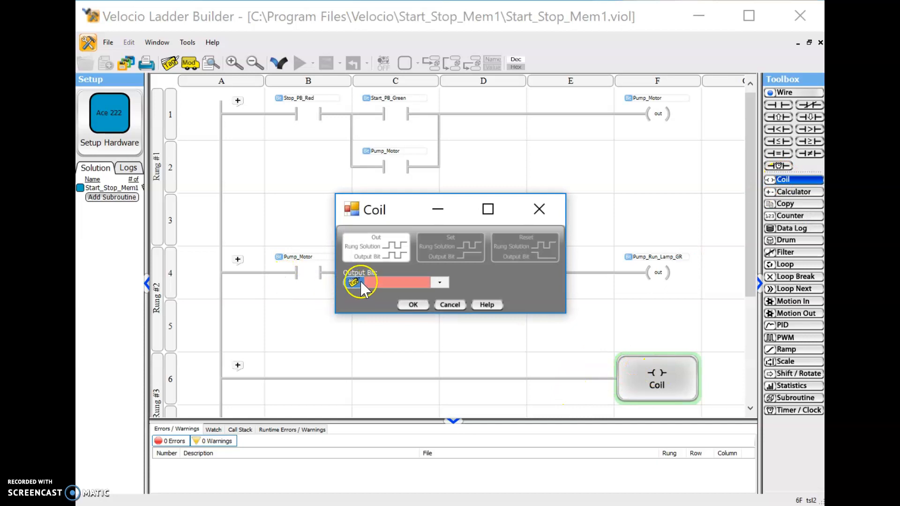
left_click(353, 282)
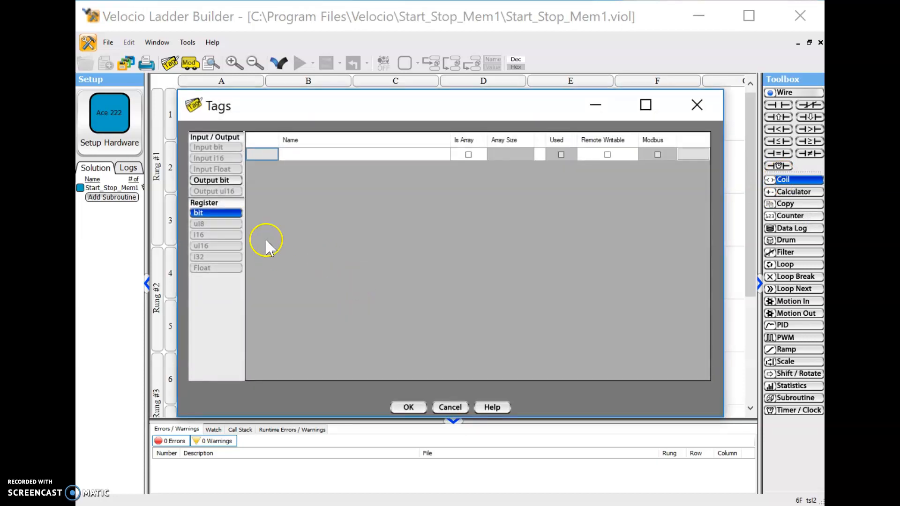
left_click(210, 181)
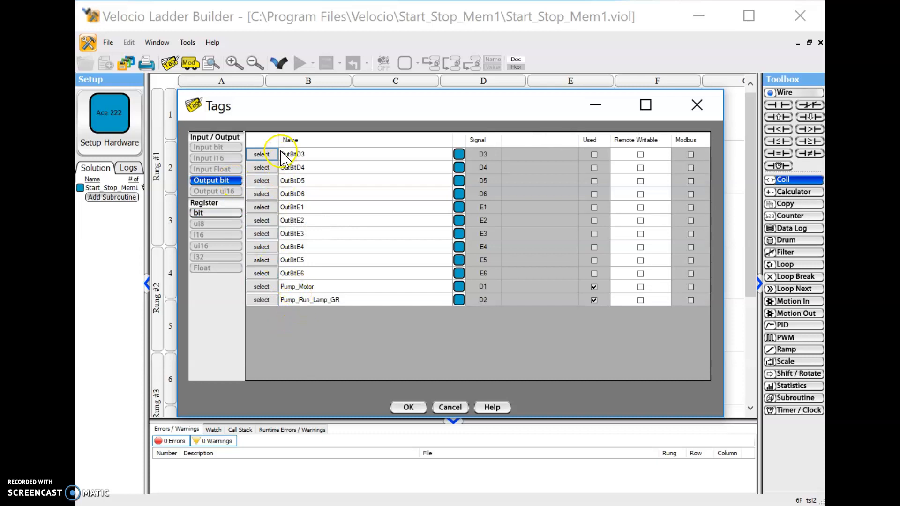
double_click(291, 154)
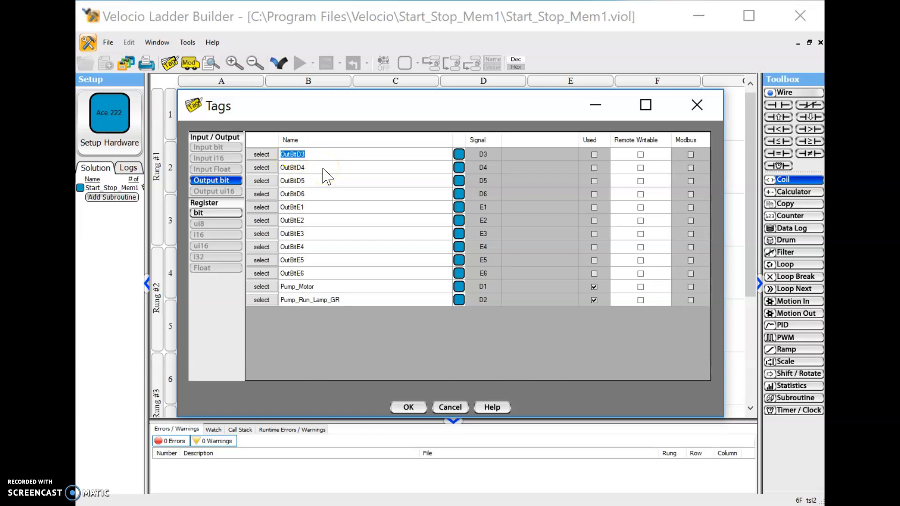
type("Pump")
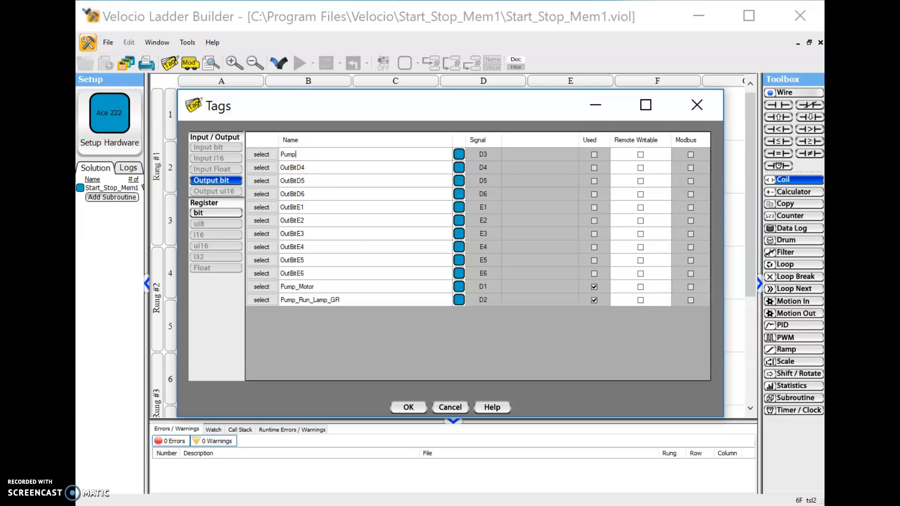
type("_Off_")
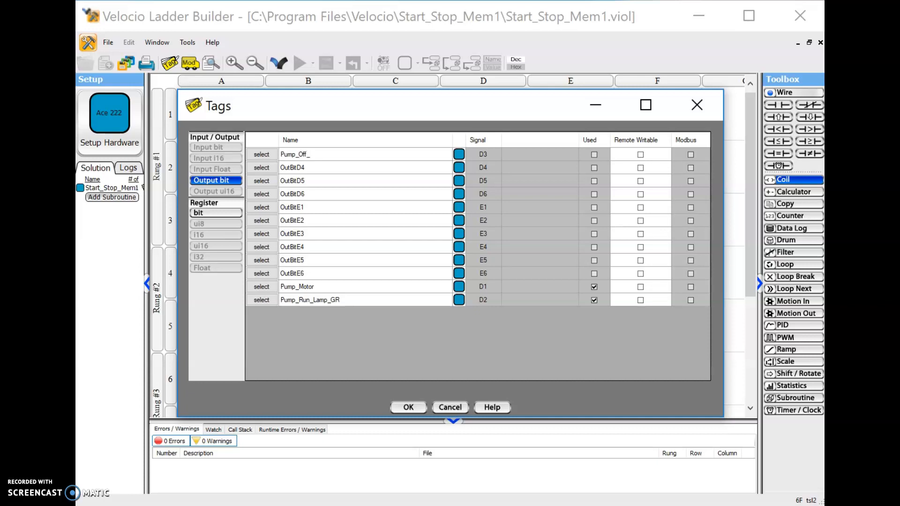
type("LT_RED")
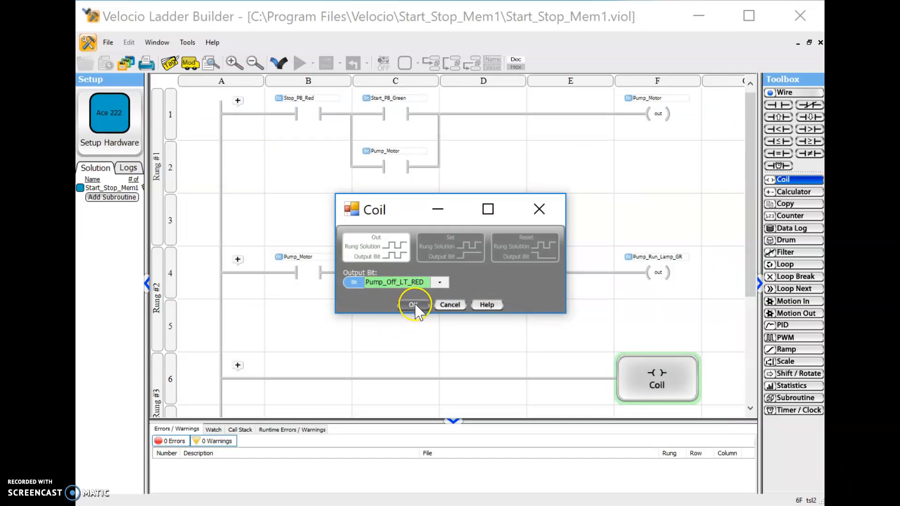
left_click(413, 305)
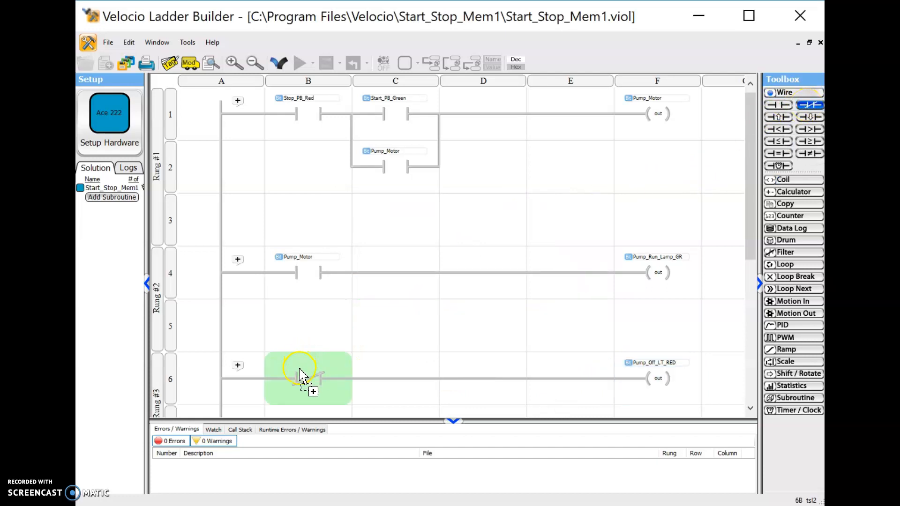
Place a normally closed Pump_Motor contact at the start of rung 3
left_click(307, 379)
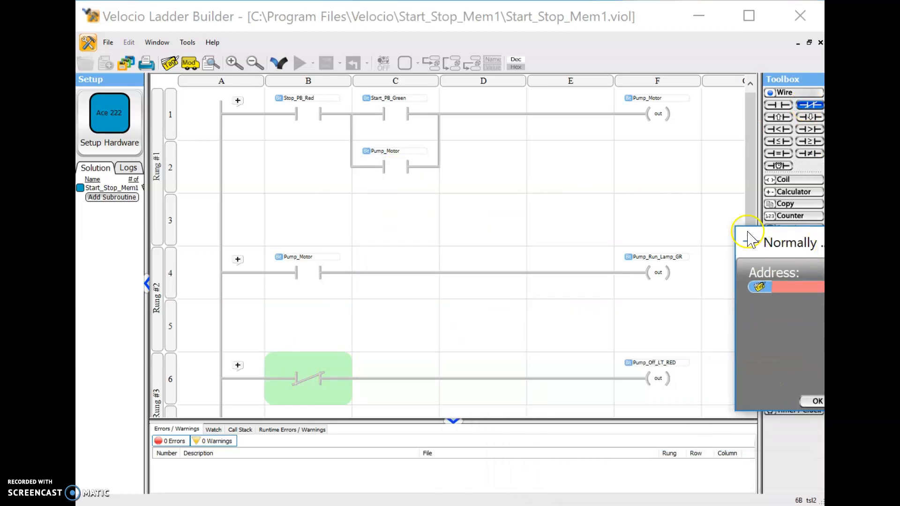
mouse_move(669, 119)
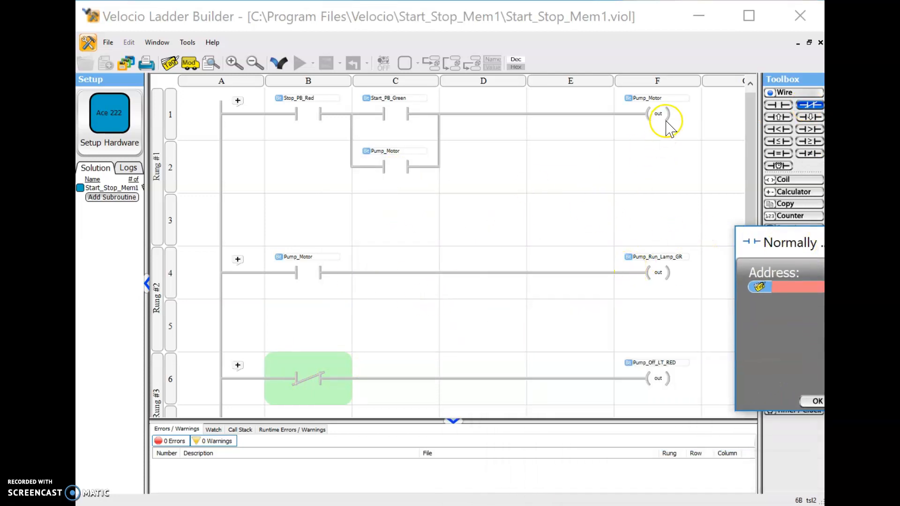
mouse_move(706, 270)
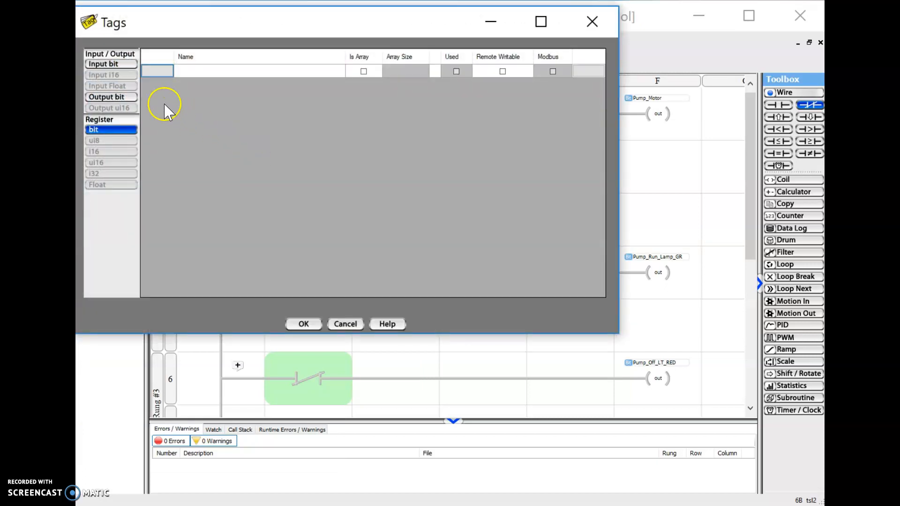
left_click(107, 97)
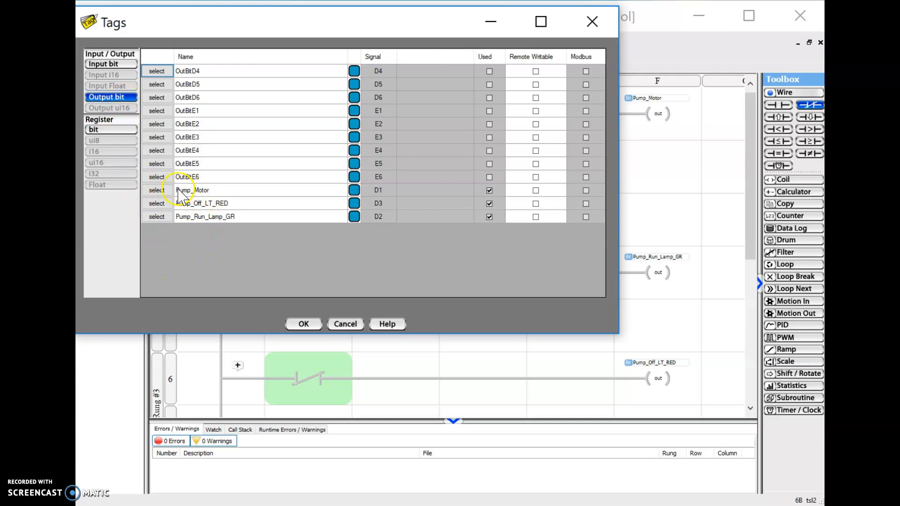
left_click(156, 190)
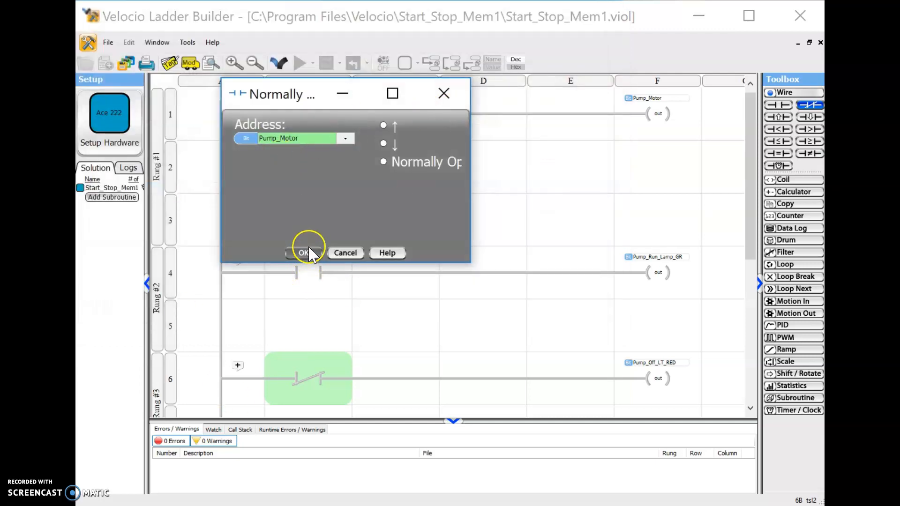
left_click(302, 252)
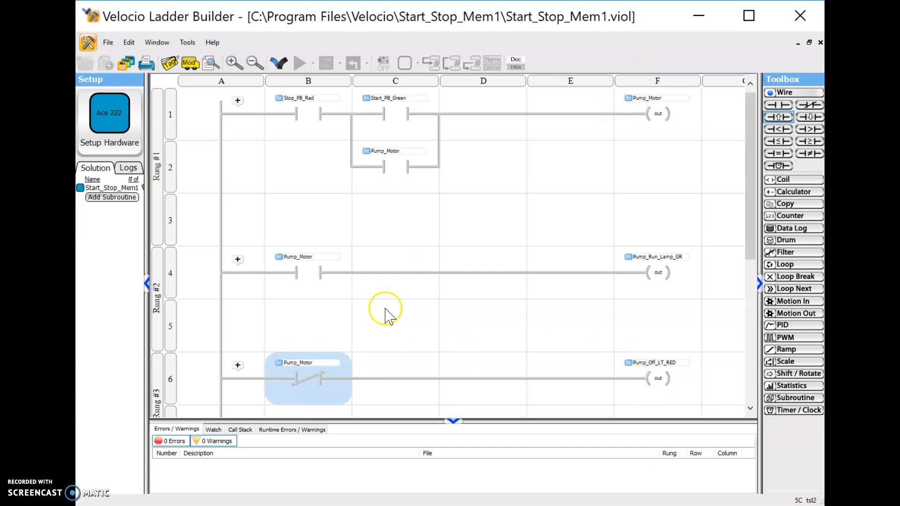
mouse_move(640, 279)
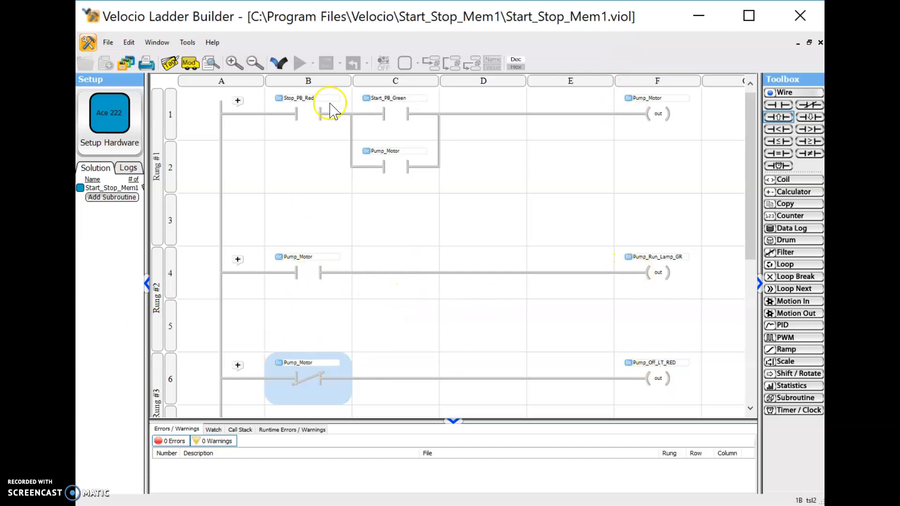
mouse_move(368, 34)
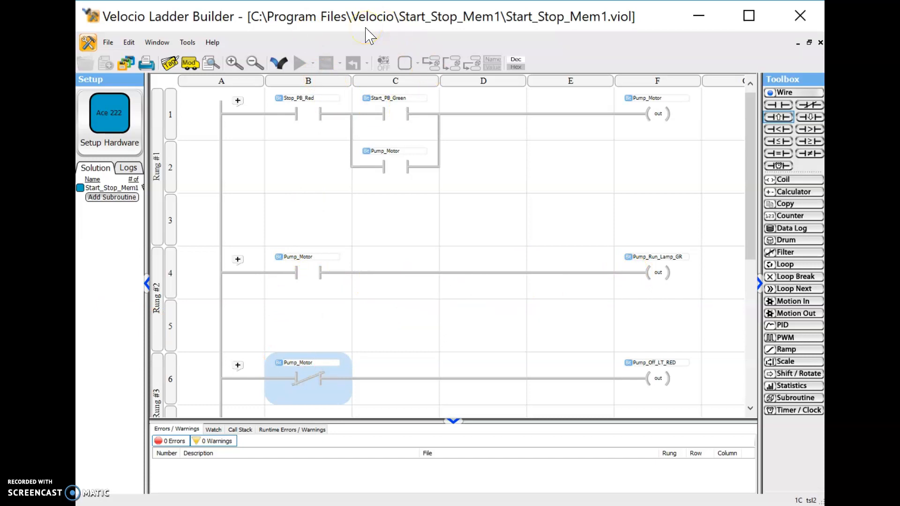
mouse_move(302, 63)
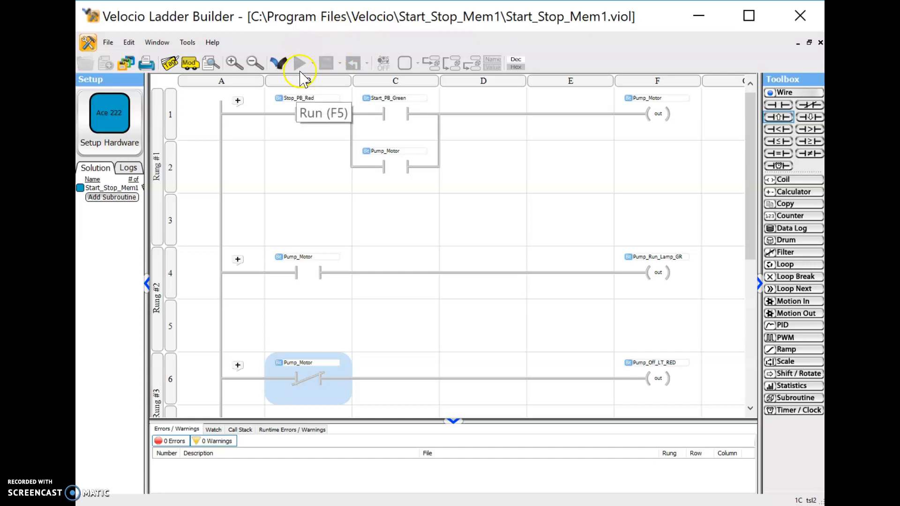
mouse_move(212, 42)
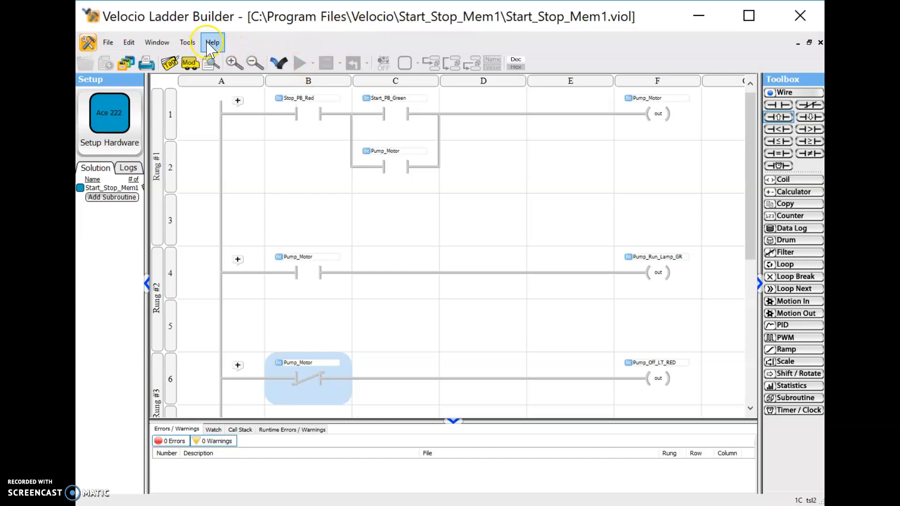
Enter forced debug mode via Help > Force Debug
left_click(212, 41)
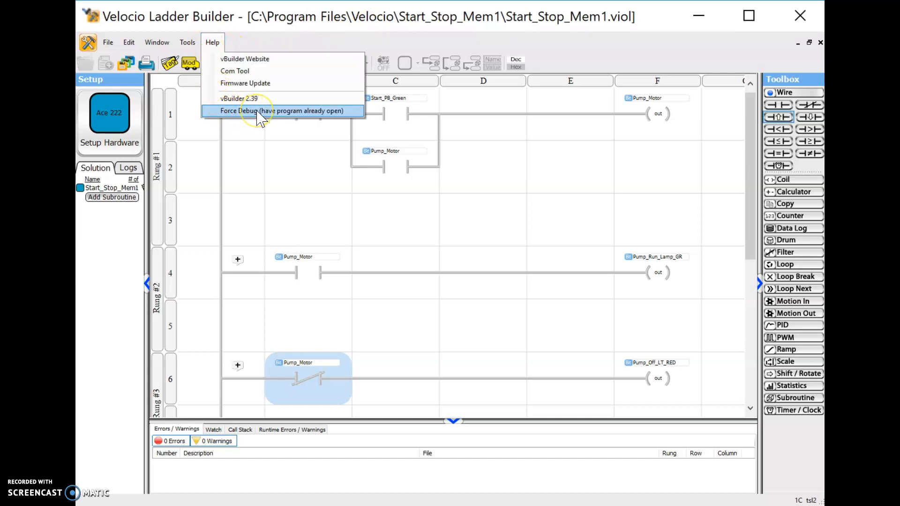
left_click(281, 110)
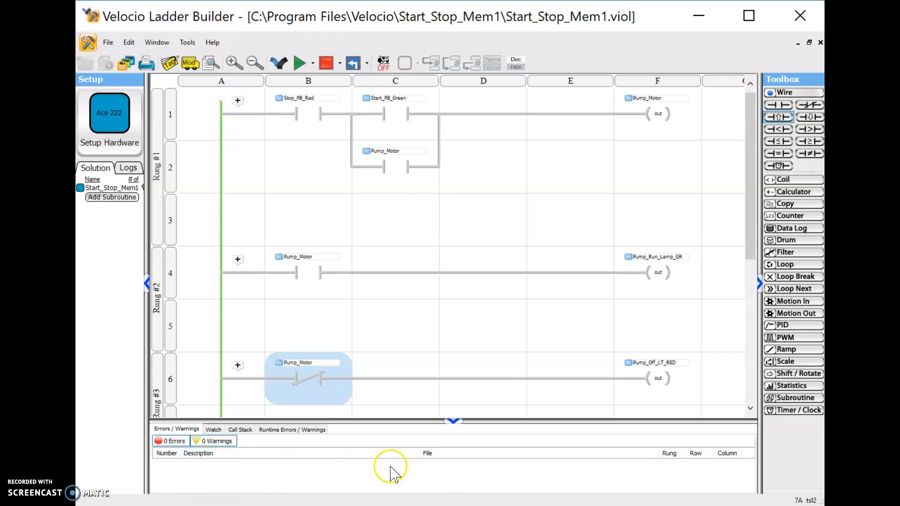
mouse_move(315, 475)
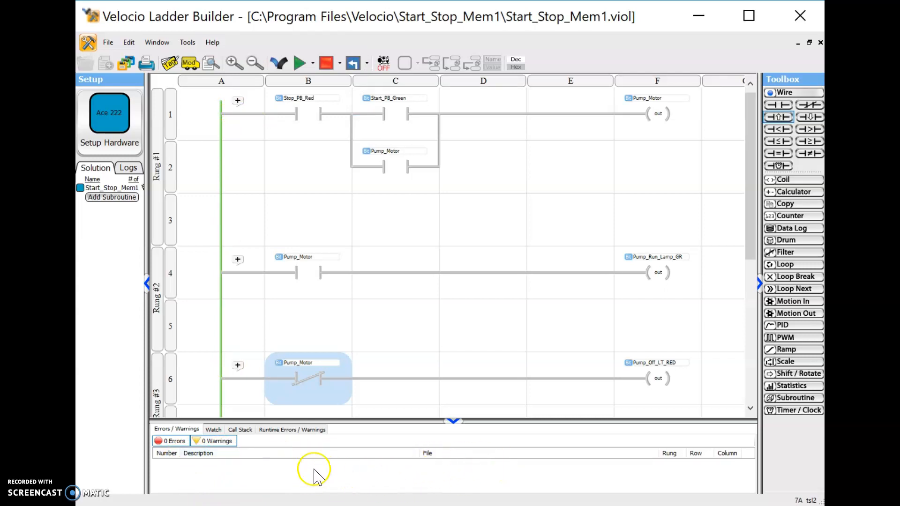
mouse_move(347, 217)
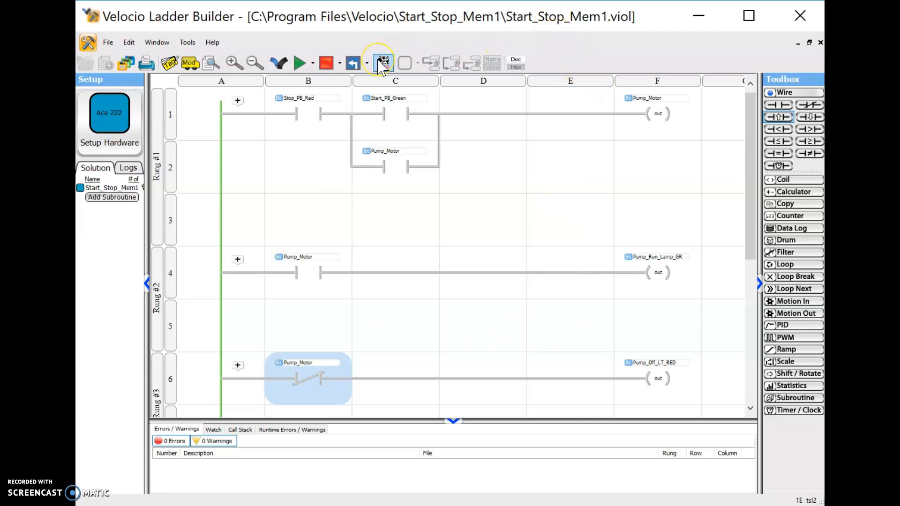
left_click(382, 61)
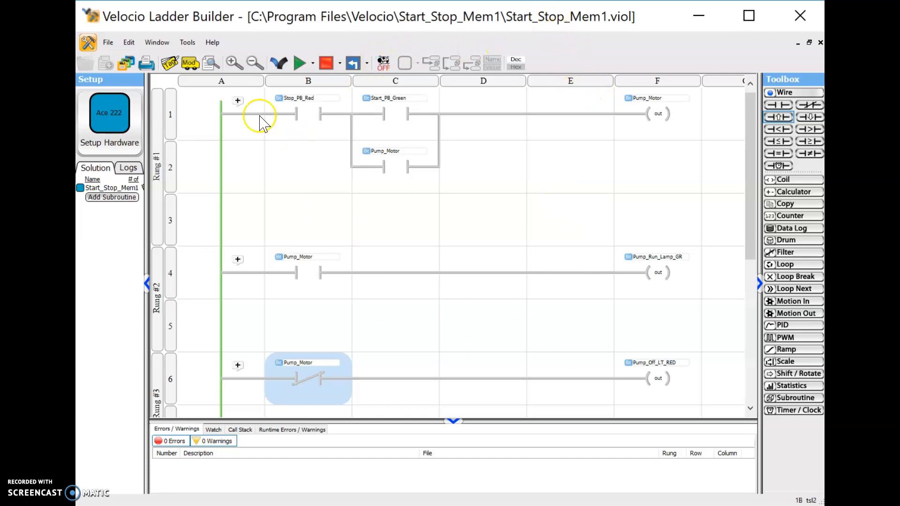